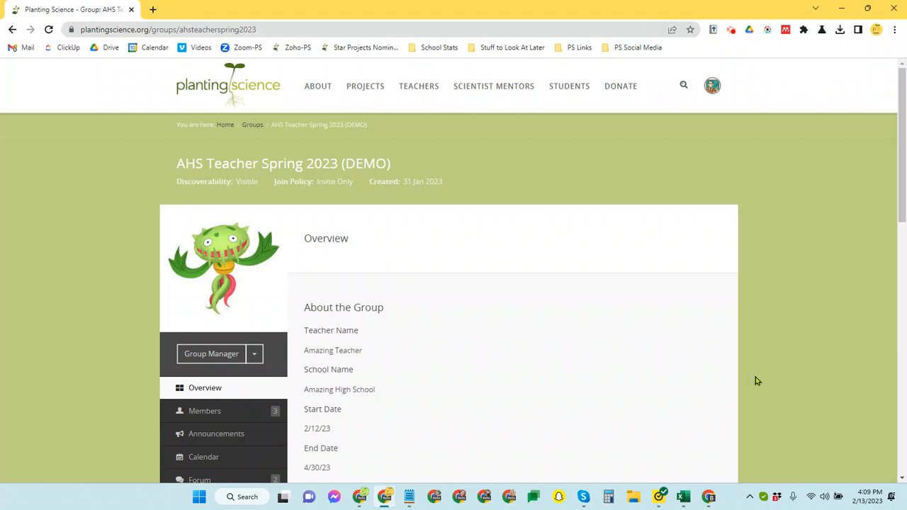
{"action": "mouse_move", "coordinate": [760, 381]}
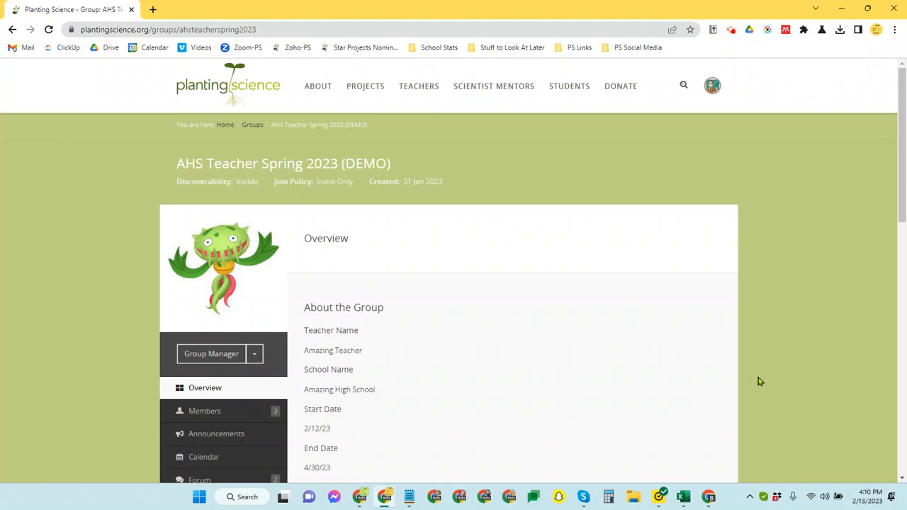
{"action": "mouse_move", "coordinate": [685, 345]}
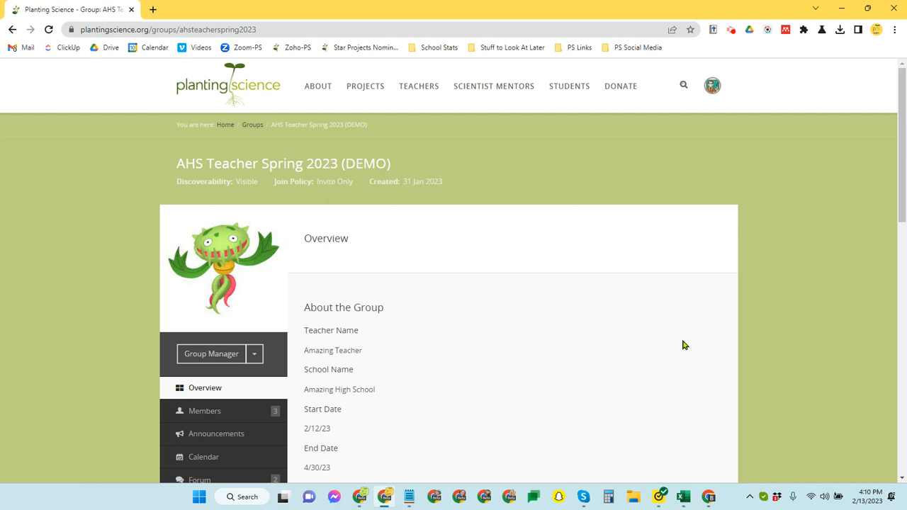
{"action": "mouse_move", "coordinate": [692, 342]}
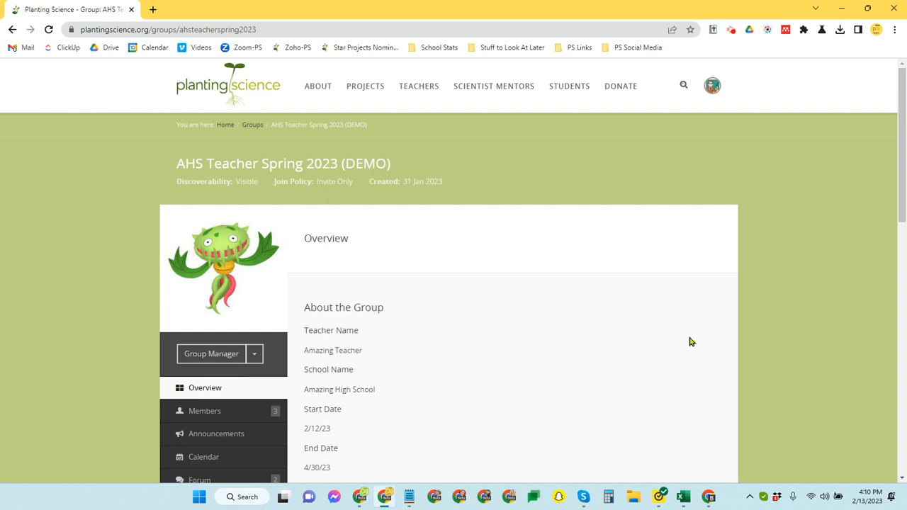
{"action": "mouse_move", "coordinate": [201, 419]}
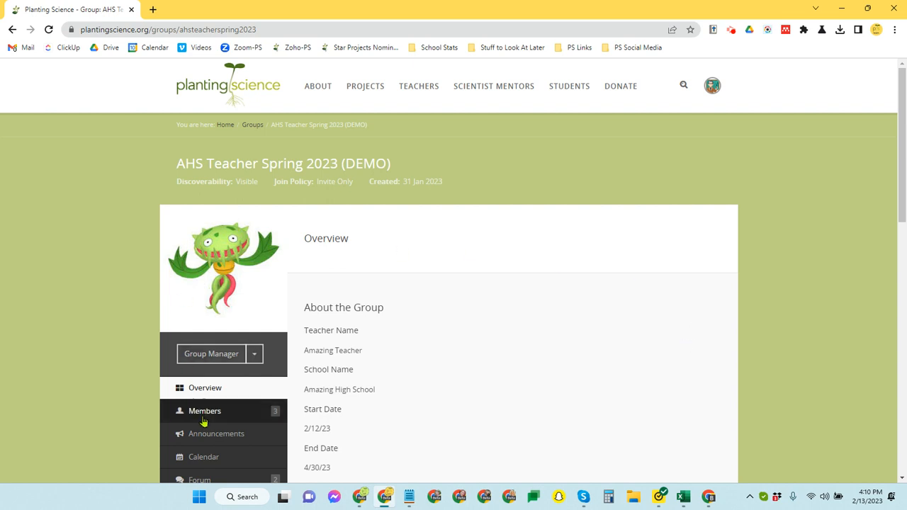
Step: Go to the group's Members list and start Invite Members
{"action": "left_click", "coordinate": [204, 411]}
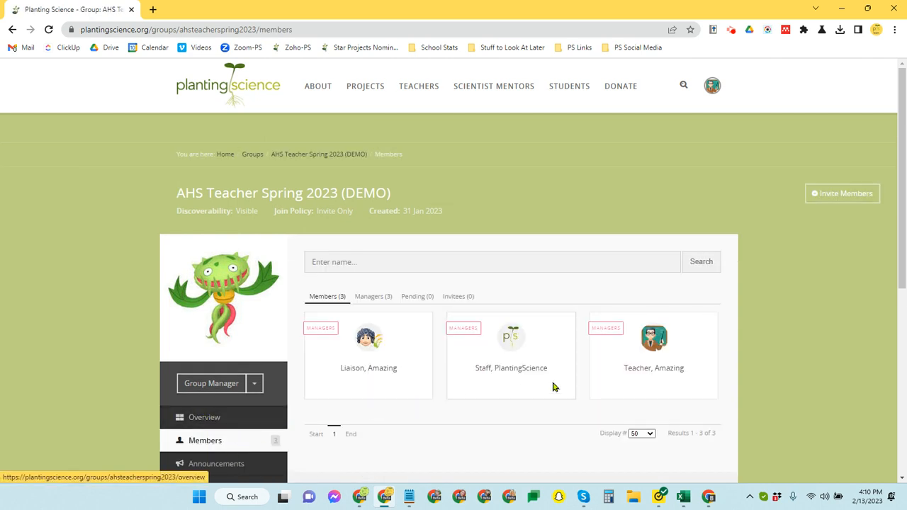
{"action": "mouse_move", "coordinate": [845, 201]}
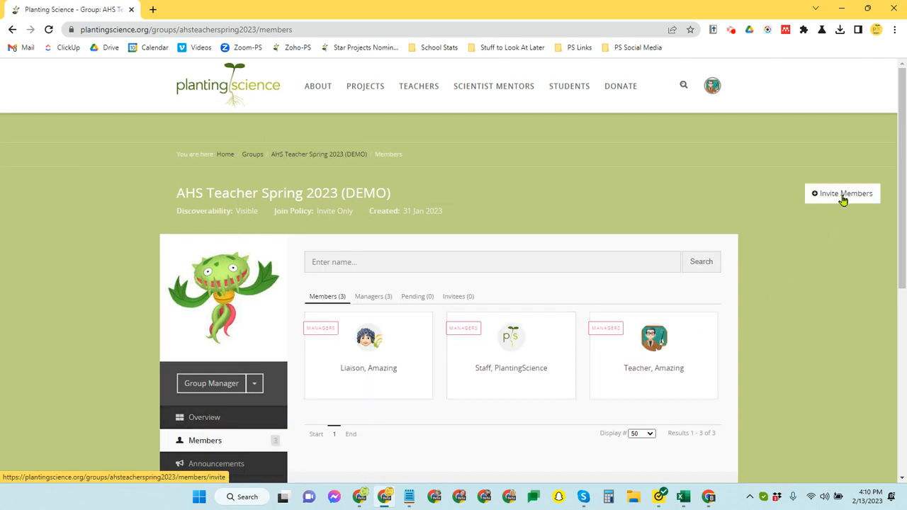
{"action": "left_click", "coordinate": [846, 198]}
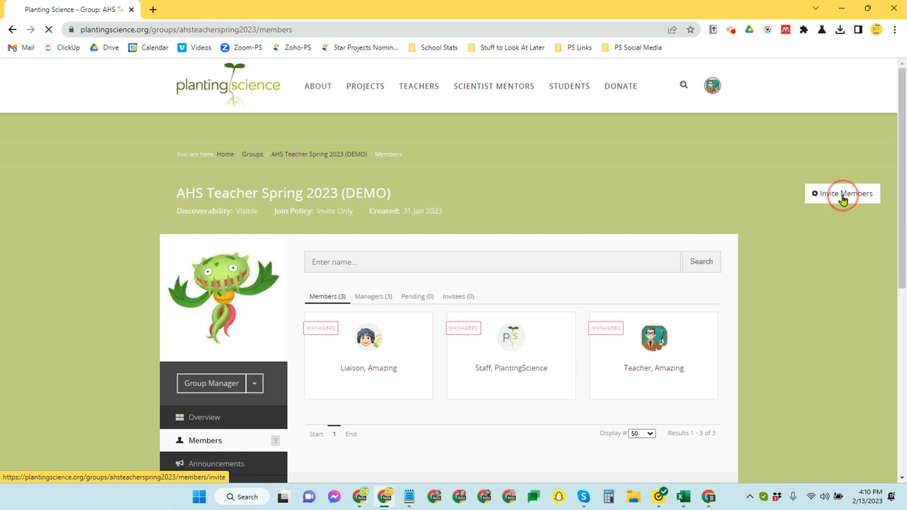
Step: On the Invite Mentors page, change 'How many to invite?' from 3 to 4
{"action": "left_click", "coordinate": [851, 193]}
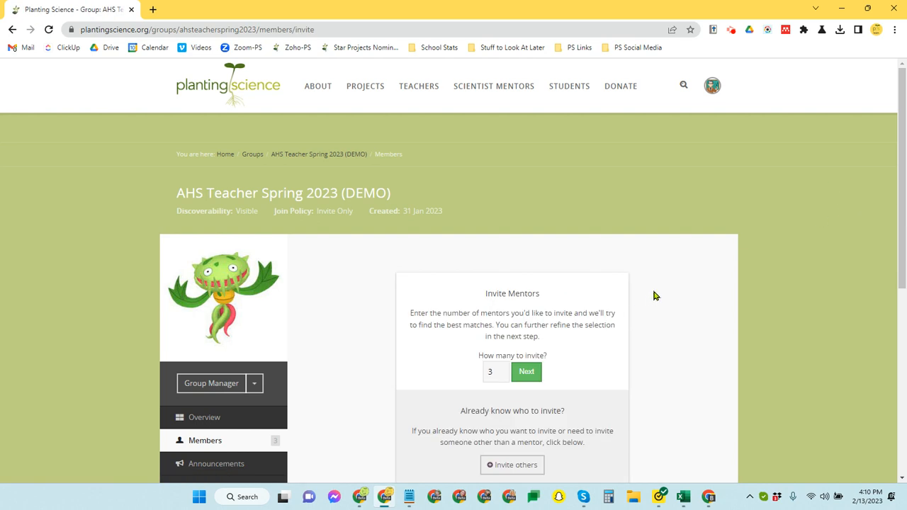
{"action": "scroll", "scroll_direction": "down", "scroll_amount": 3}
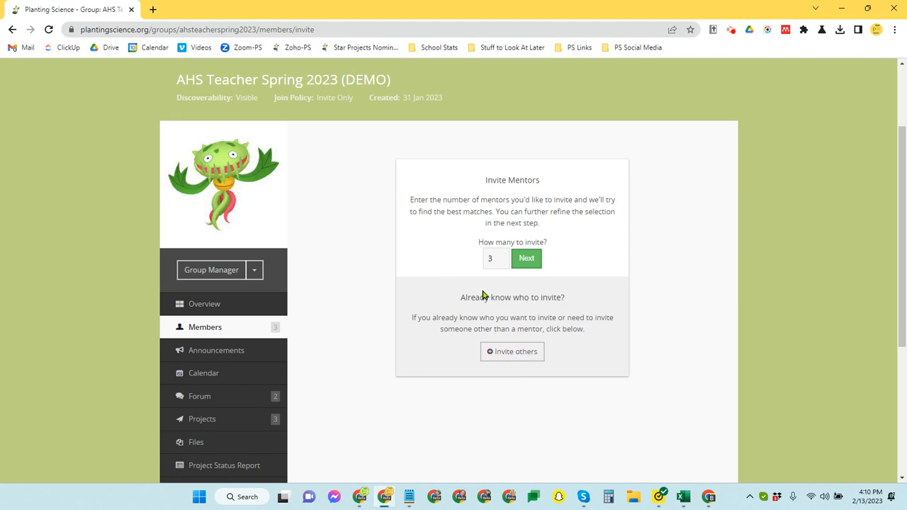
{"action": "mouse_move", "coordinate": [588, 294]}
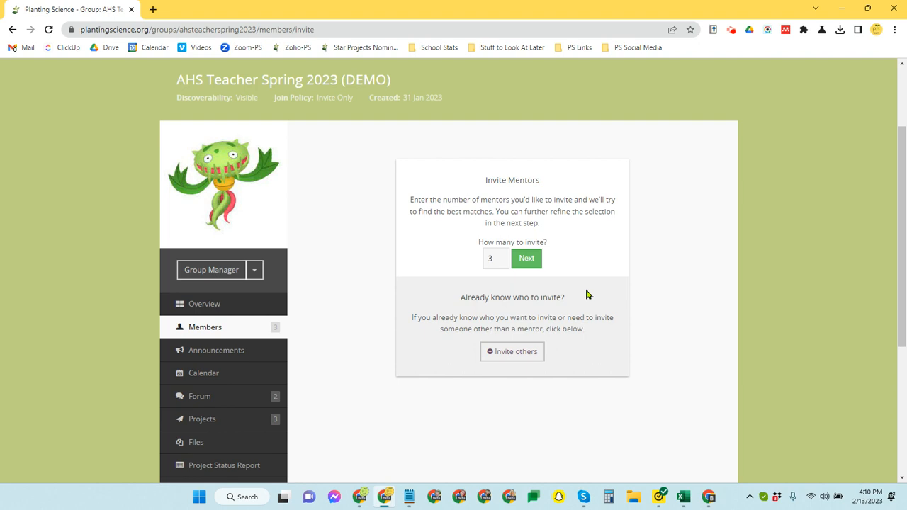
{"action": "mouse_move", "coordinate": [511, 284]}
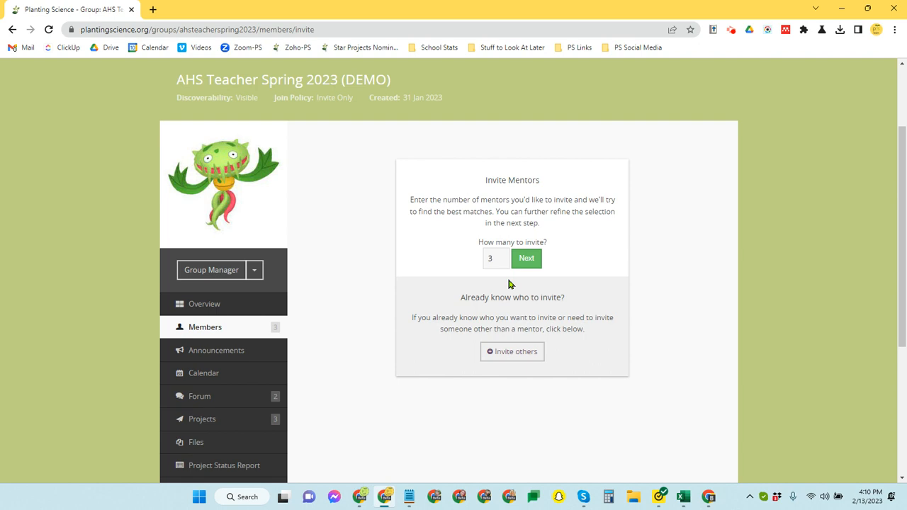
{"action": "left_click", "coordinate": [494, 258]}
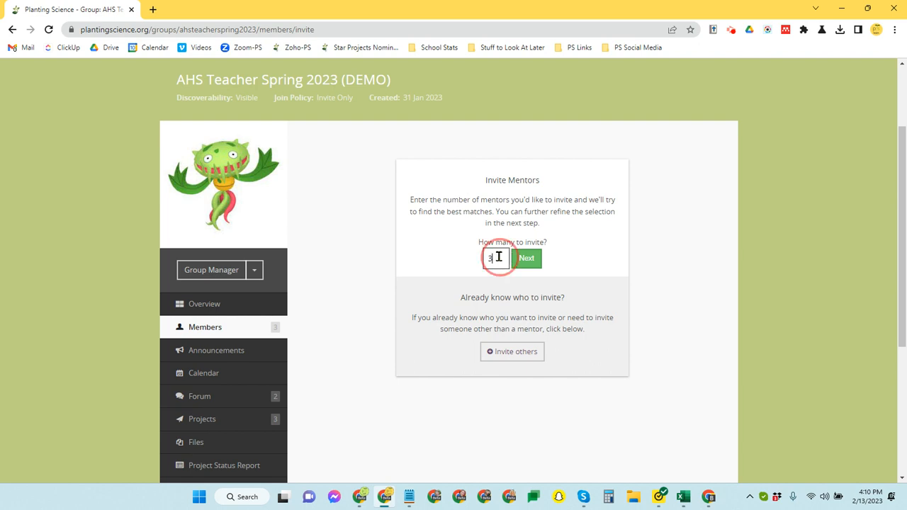
{"action": "type", "text": "4"}
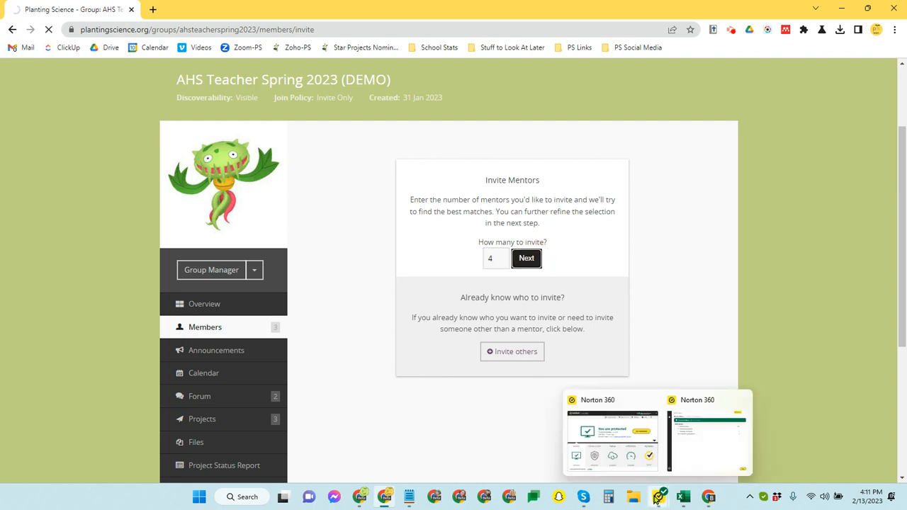
Step: Fetch suggested mentors, showing Hay, Singh, Lim and Schnabel preselected
{"action": "left_click", "coordinate": [526, 258]}
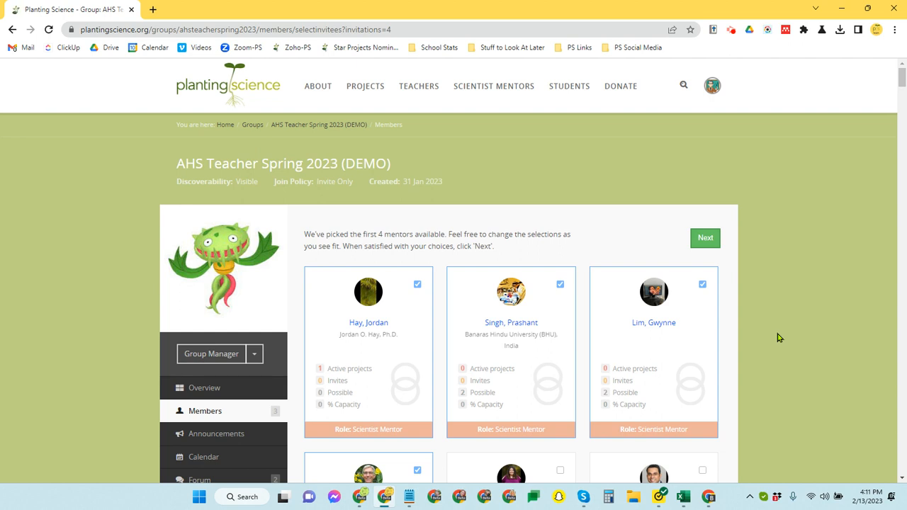
{"action": "scroll", "scroll_direction": "down", "scroll_amount": 3}
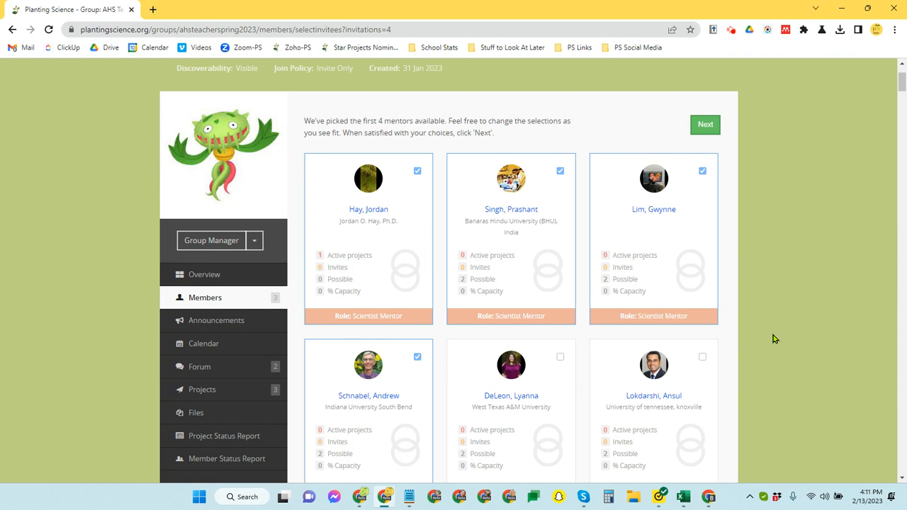
{"action": "mouse_move", "coordinate": [756, 337]}
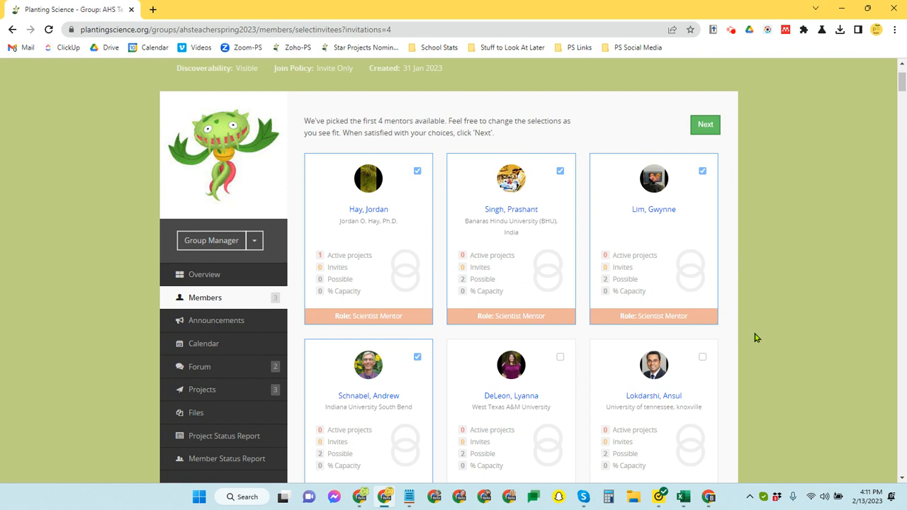
{"action": "mouse_move", "coordinate": [419, 207]}
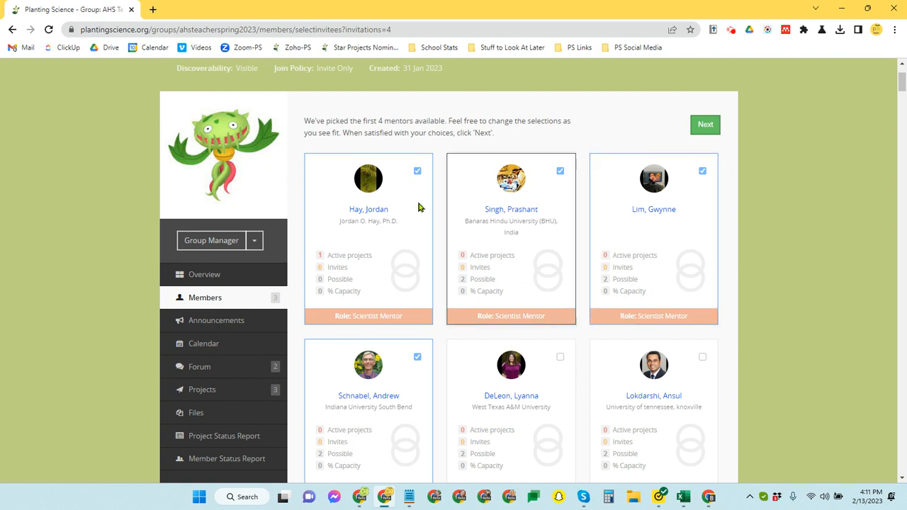
{"action": "mouse_move", "coordinate": [565, 187]}
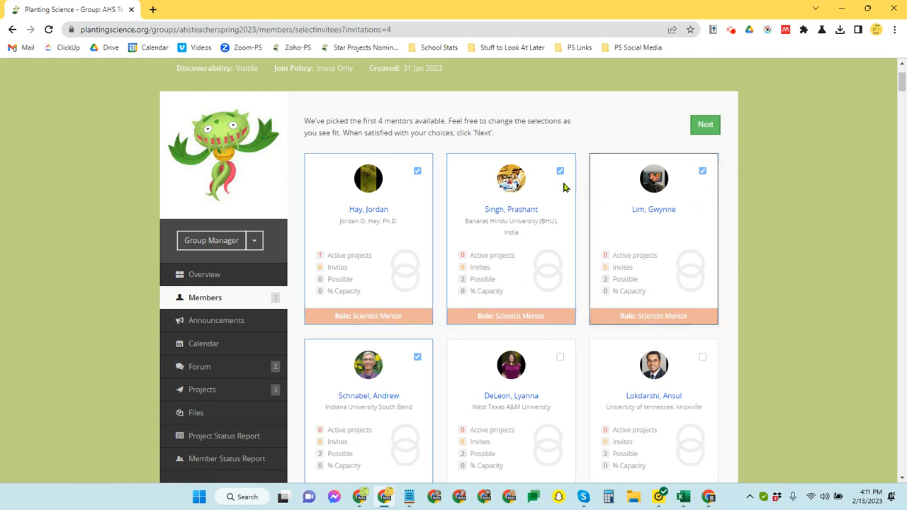
{"action": "mouse_move", "coordinate": [405, 199]}
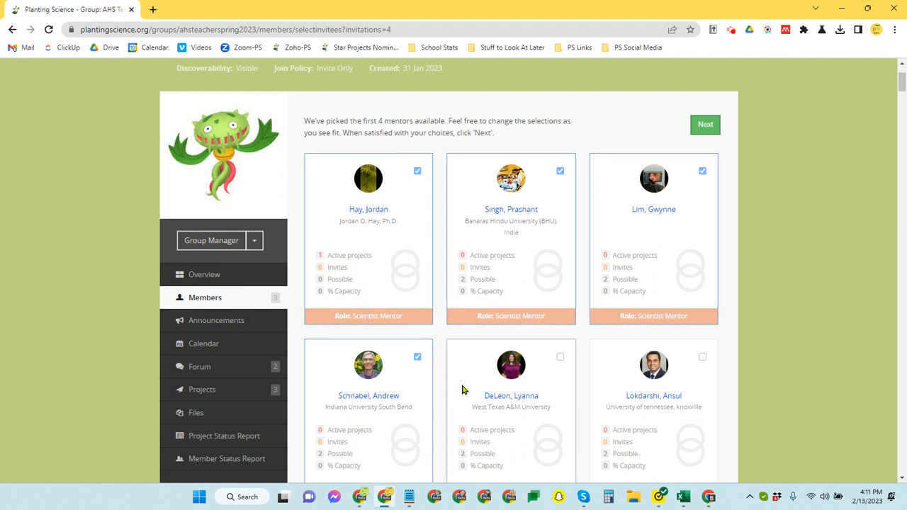
{"action": "mouse_move", "coordinate": [539, 278]}
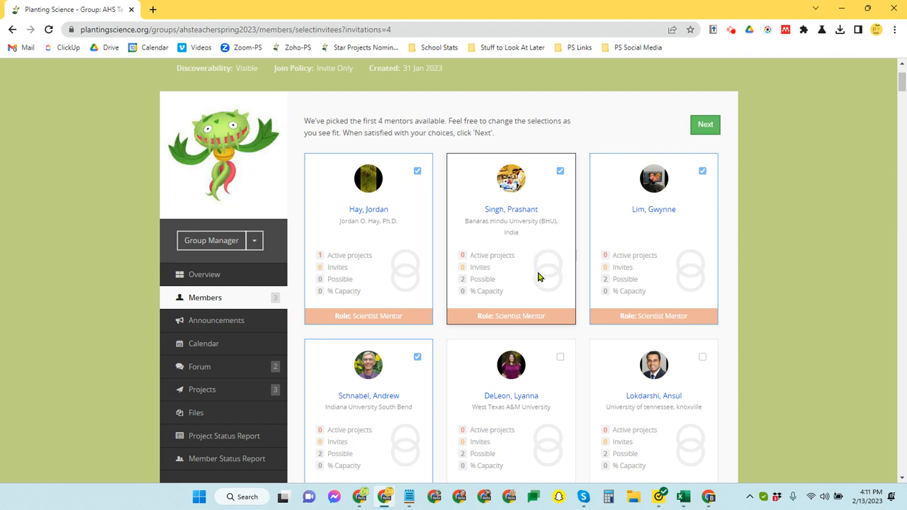
{"action": "mouse_move", "coordinate": [541, 294]}
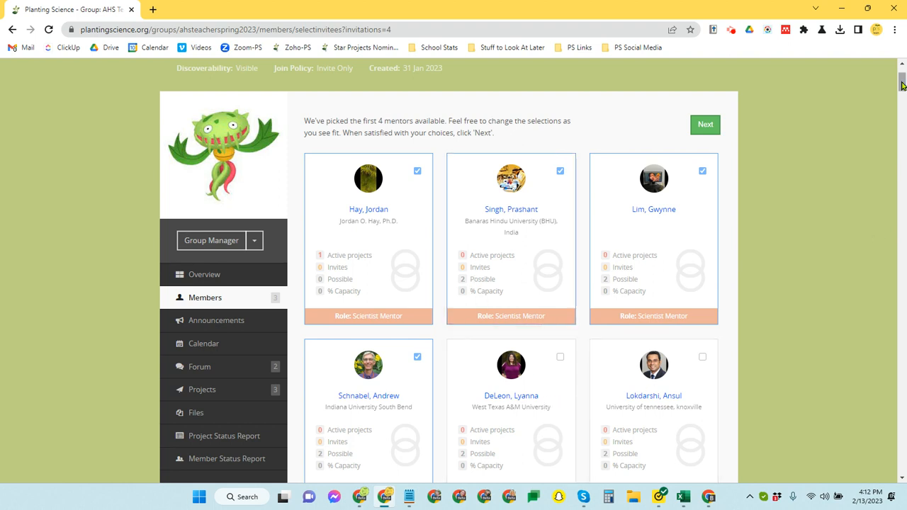
{"action": "scroll", "scroll_direction": "down", "scroll_amount": 3}
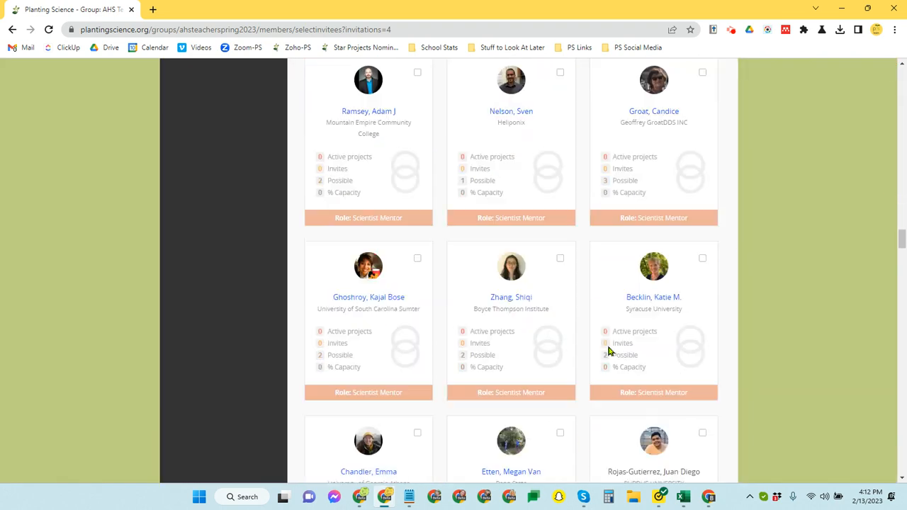
{"action": "scroll", "scroll_direction": "down", "scroll_amount": 3}
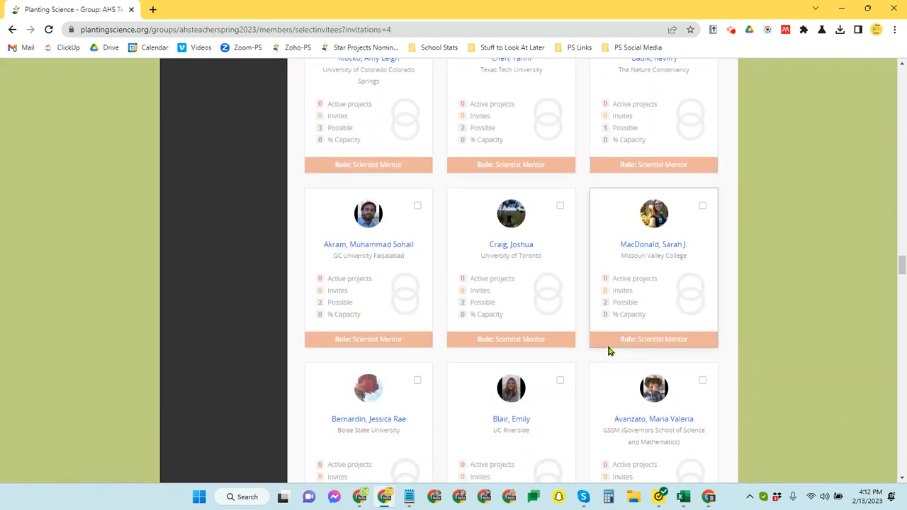
{"action": "scroll", "scroll_direction": "down", "scroll_amount": 3}
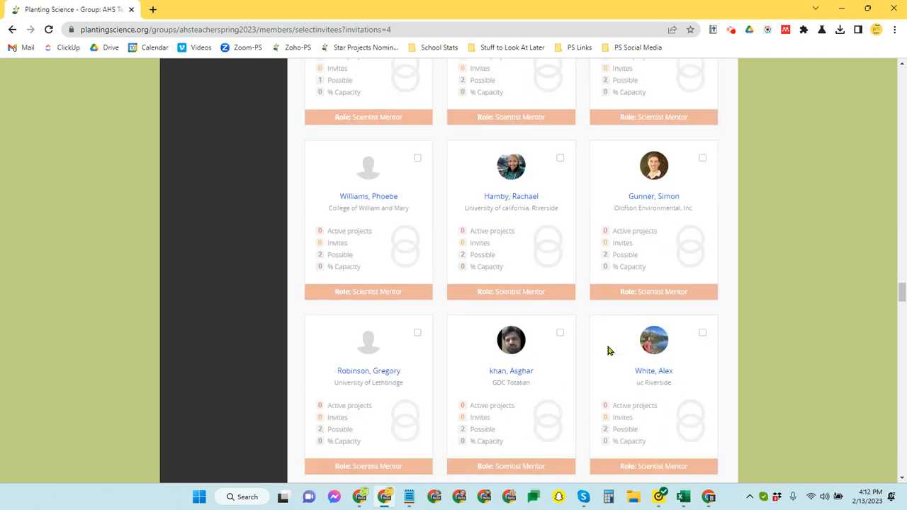
{"action": "scroll", "scroll_direction": "down", "scroll_amount": 3}
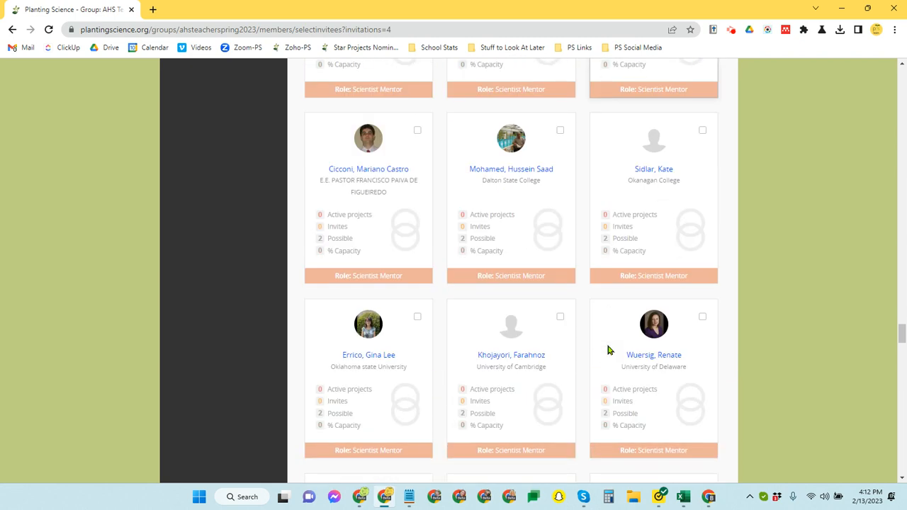
{"action": "scroll", "scroll_direction": "down", "scroll_amount": 3}
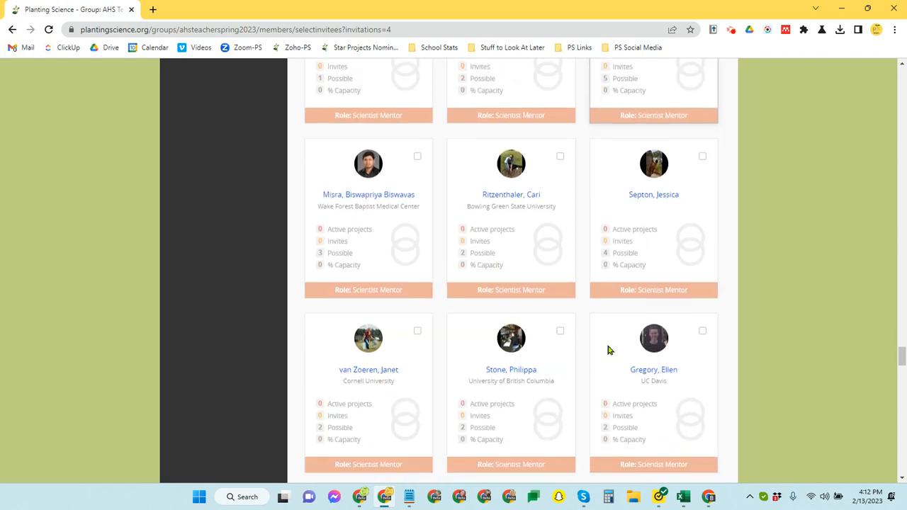
{"action": "scroll", "scroll_direction": "down", "scroll_amount": 3}
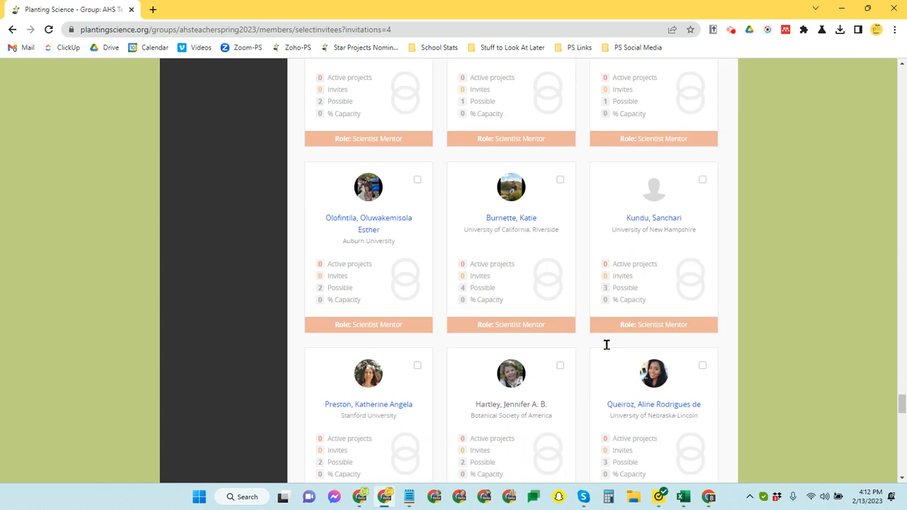
{"action": "scroll", "scroll_direction": "down", "scroll_amount": 3}
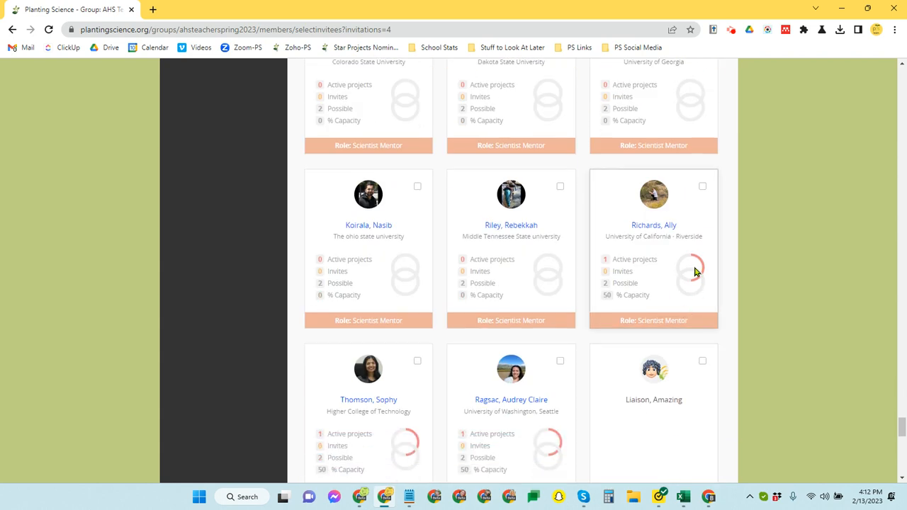
{"action": "mouse_move", "coordinate": [440, 461]}
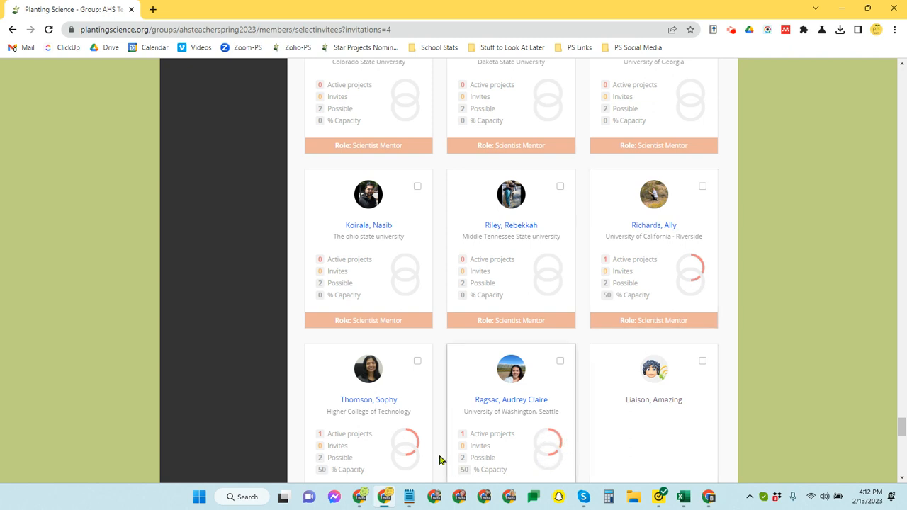
{"action": "mouse_move", "coordinate": [695, 294]}
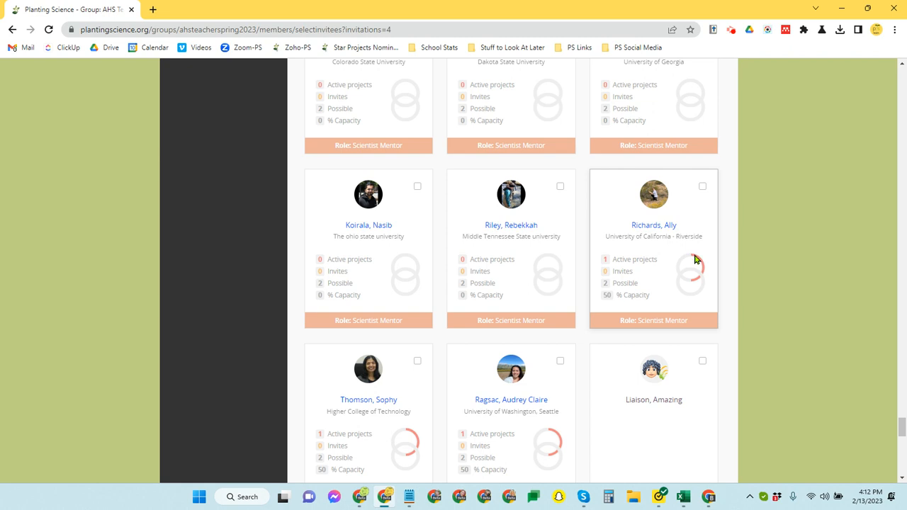
{"action": "mouse_move", "coordinate": [695, 278]}
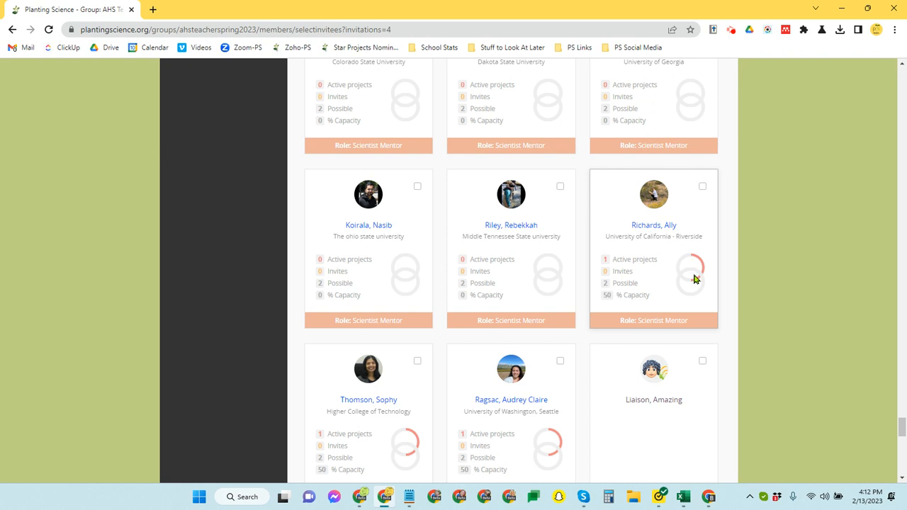
{"action": "scroll", "scroll_direction": "down", "scroll_amount": 3}
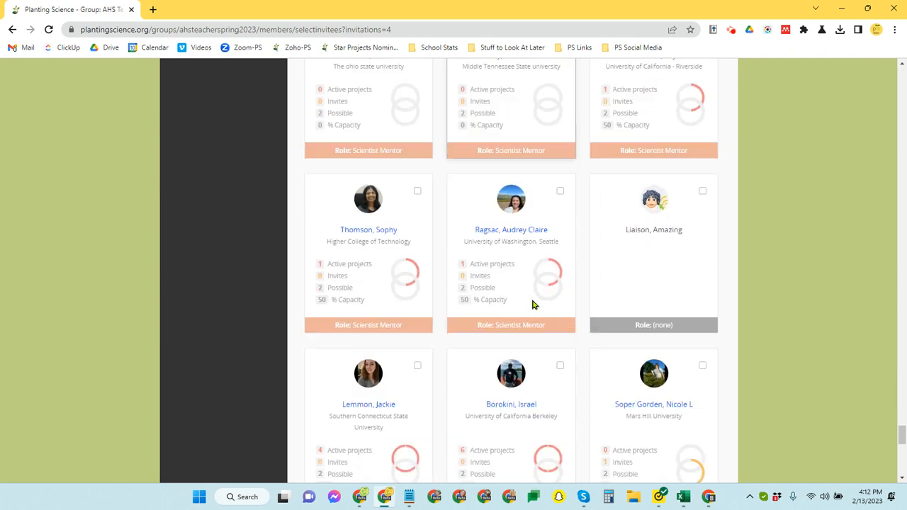
{"action": "scroll", "scroll_direction": "down", "scroll_amount": 3}
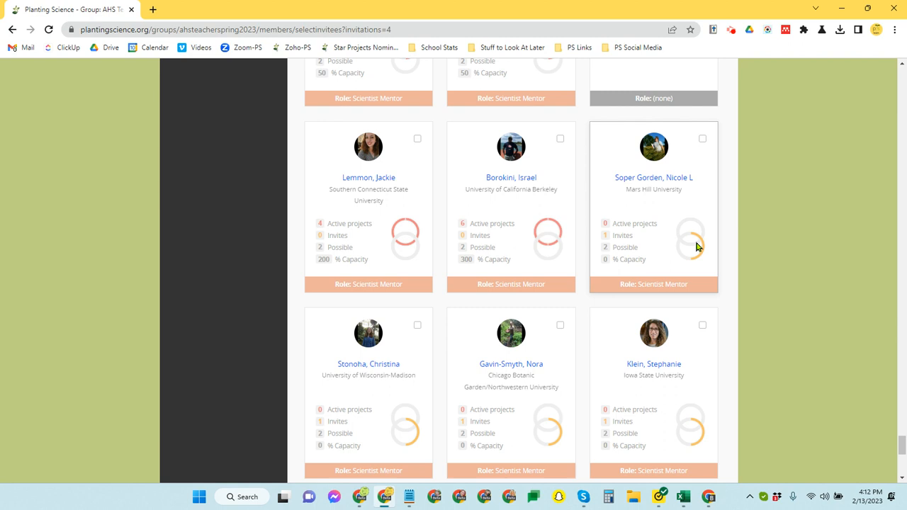
{"action": "mouse_move", "coordinate": [397, 258]}
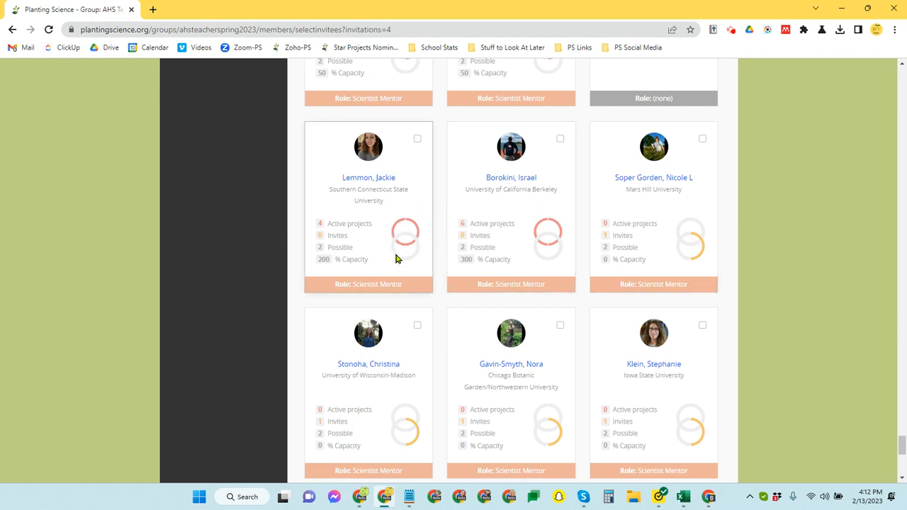
{"action": "mouse_move", "coordinate": [420, 431]}
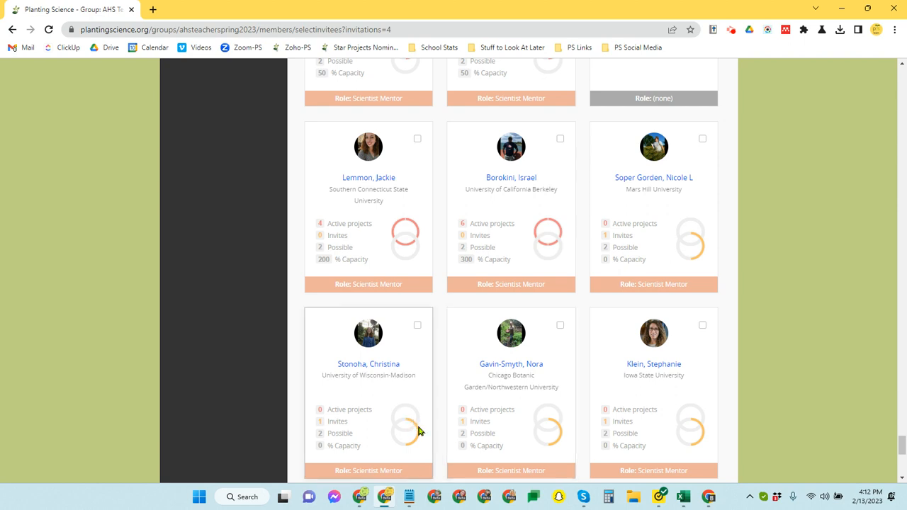
{"action": "mouse_move", "coordinate": [405, 453]}
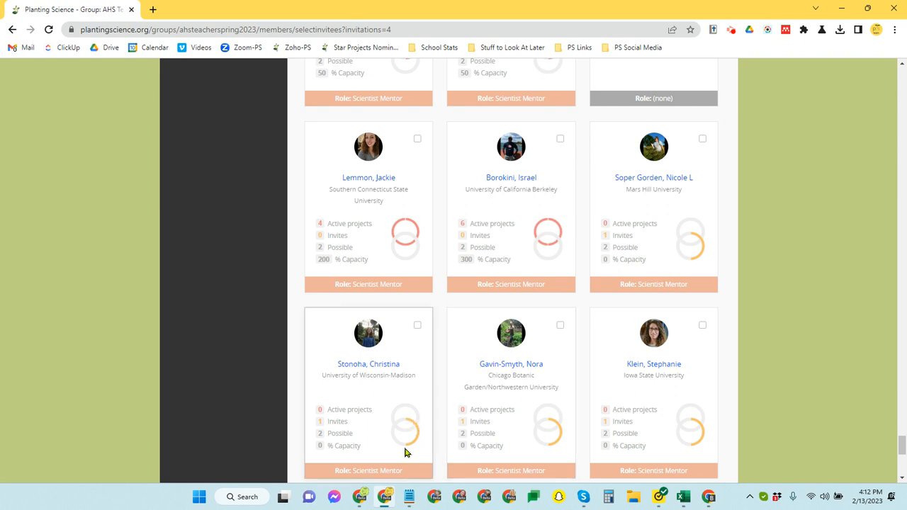
{"action": "mouse_move", "coordinate": [429, 442]}
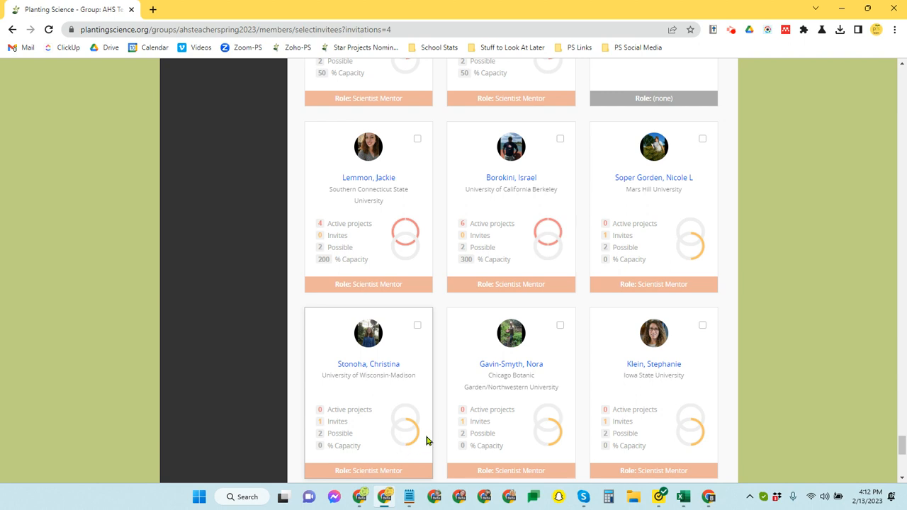
{"action": "scroll", "scroll_direction": "down", "scroll_amount": 3}
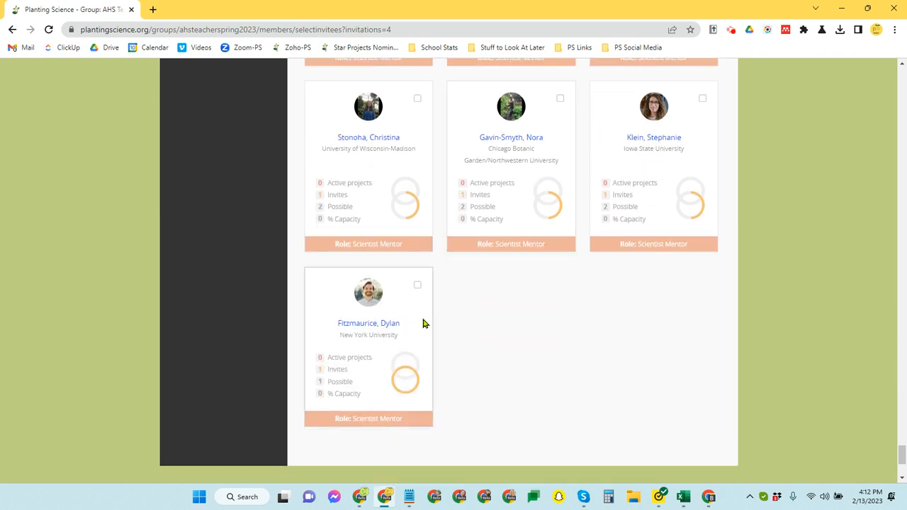
{"action": "left_click", "coordinate": [417, 283]}
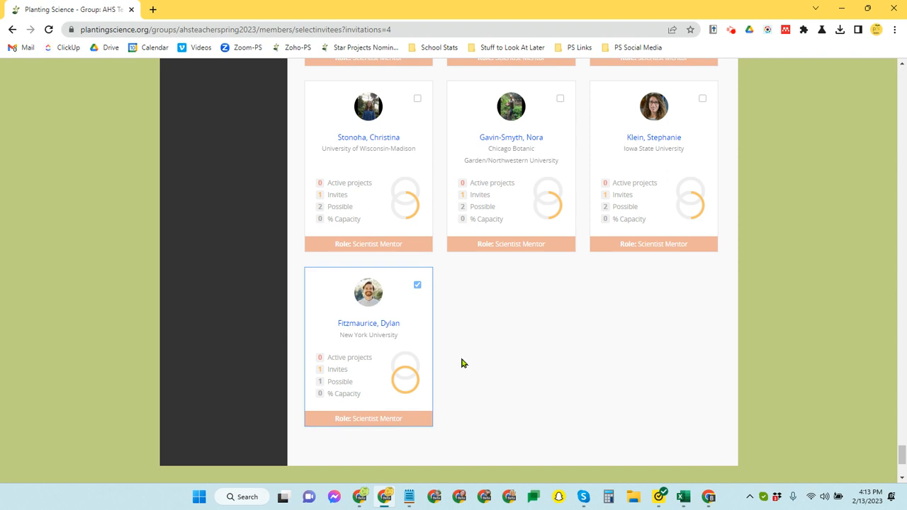
{"action": "left_click", "coordinate": [416, 285]}
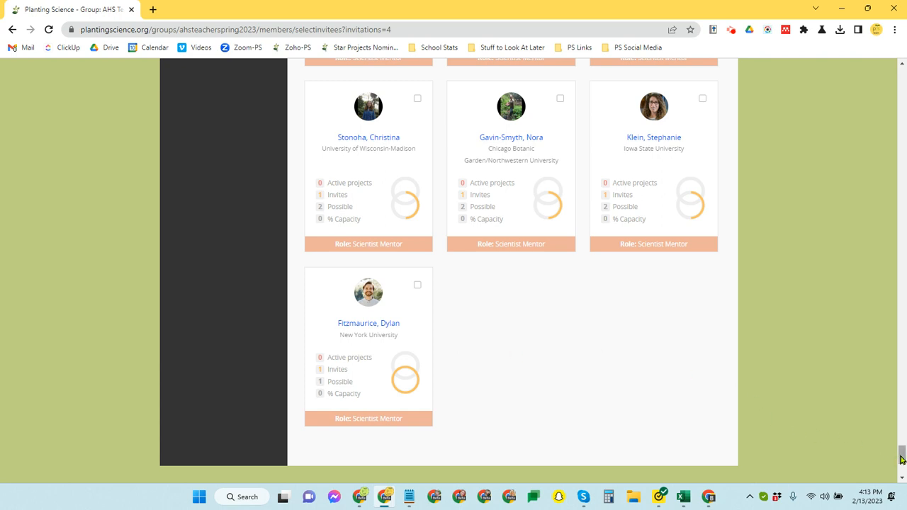
Step: Proceed with Hay, Singh, Lim and DeLeon selected, replacing Schnabel, to the invite form
{"action": "scroll", "scroll_direction": "up", "scroll_amount": 3}
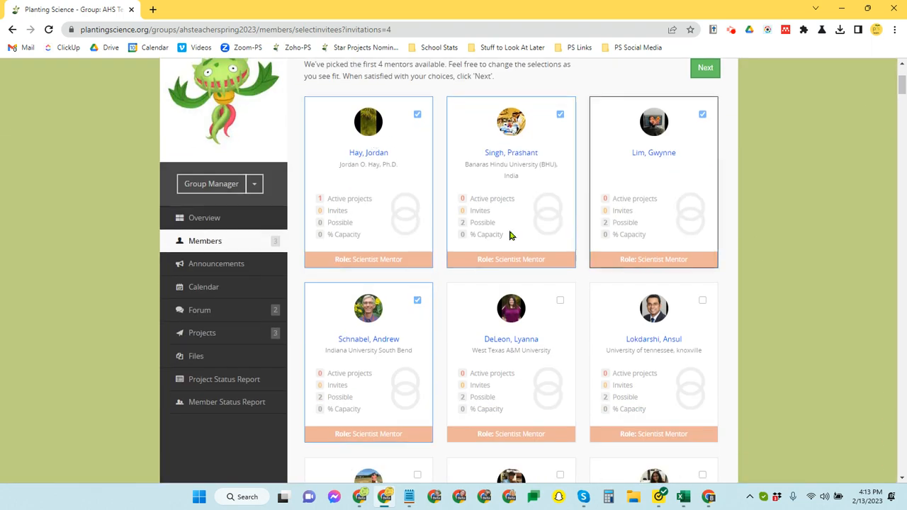
{"action": "mouse_move", "coordinate": [805, 317]}
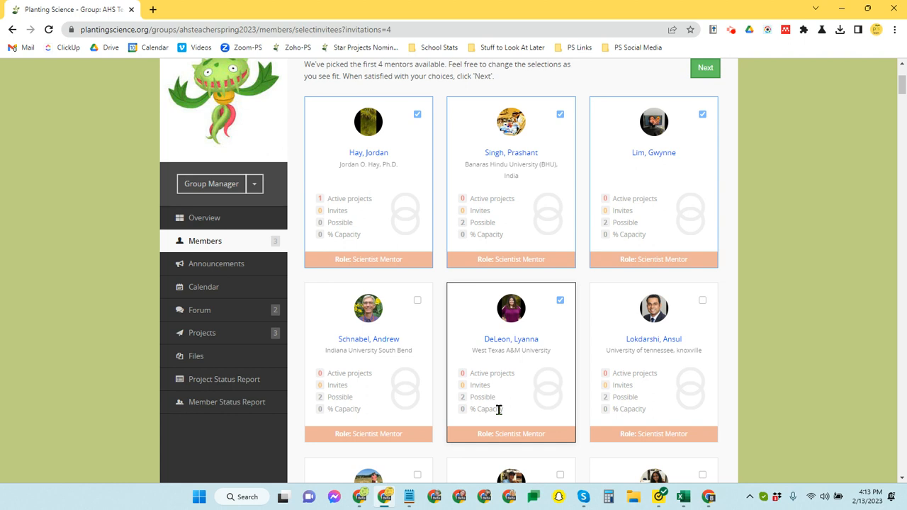
{"action": "mouse_move", "coordinate": [652, 340]}
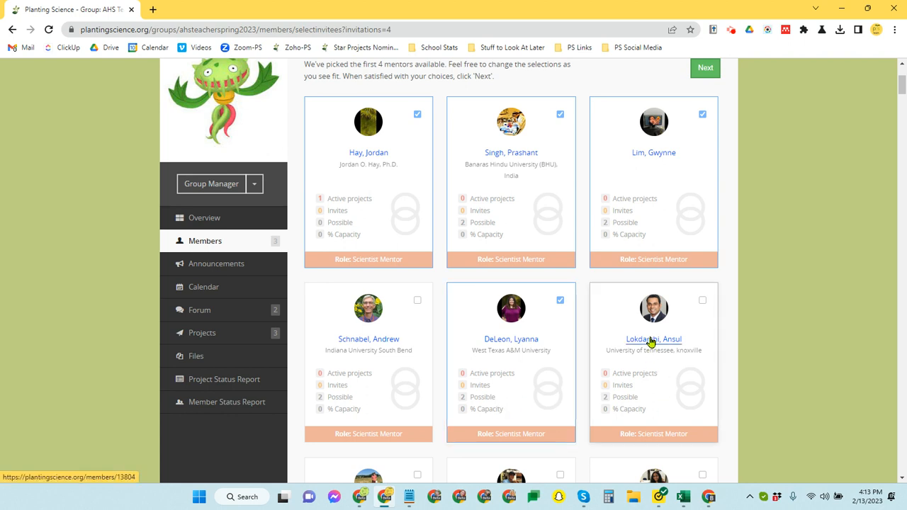
{"action": "mouse_move", "coordinate": [649, 345]}
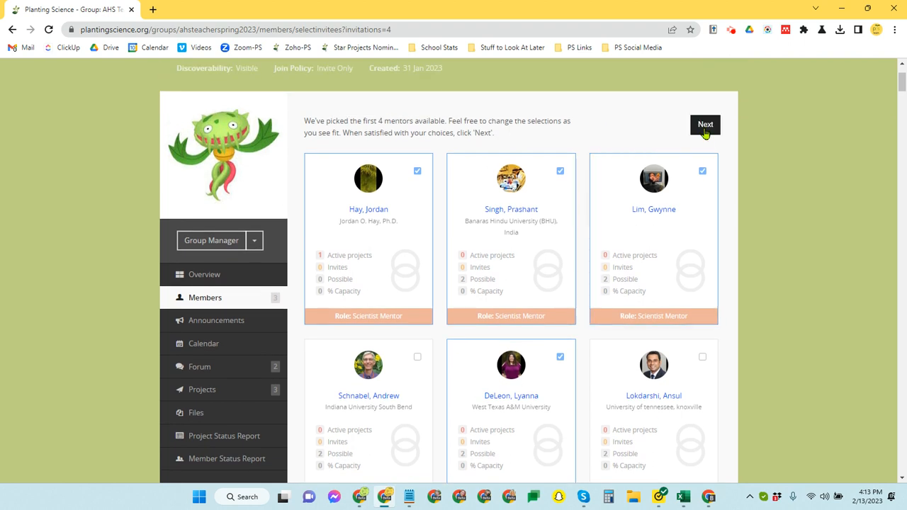
{"action": "left_click", "coordinate": [706, 124]}
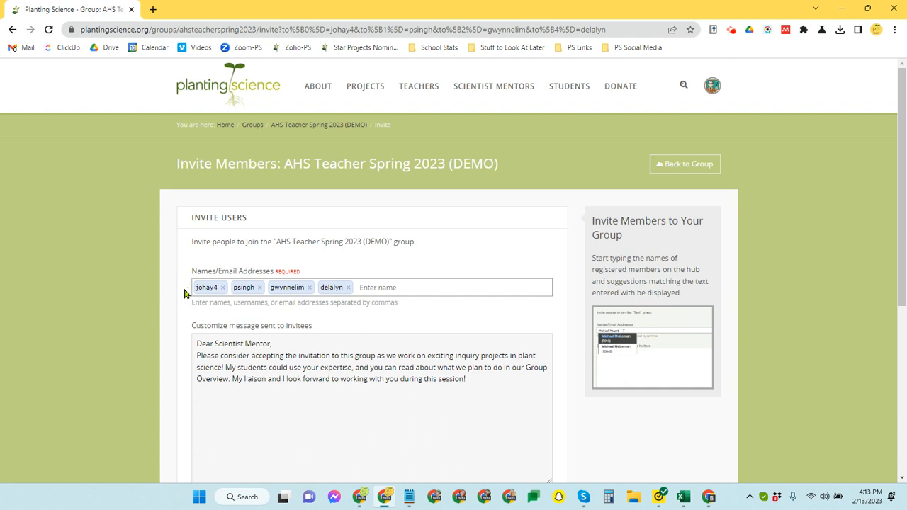
{"action": "mouse_move", "coordinate": [326, 297]}
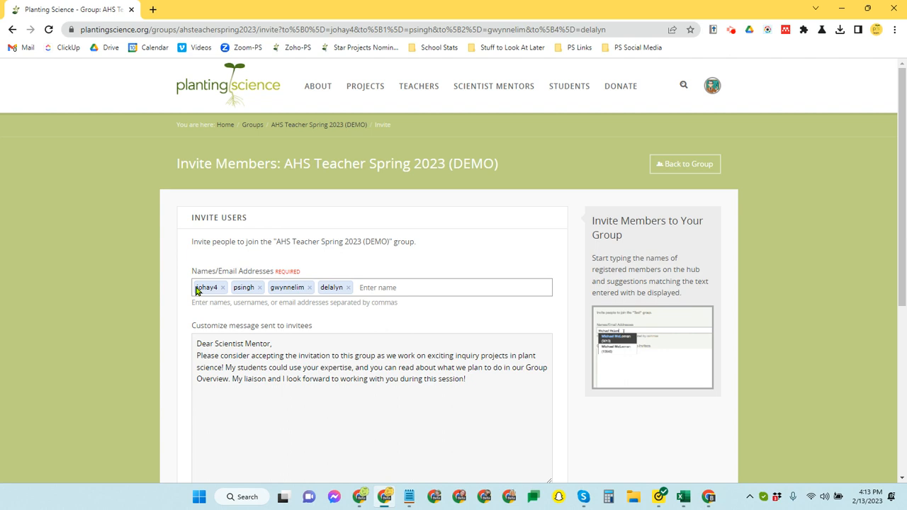
Step: Review the prefilled four-mentor invitation and go Back to Group without sending
{"action": "scroll", "scroll_direction": "down", "scroll_amount": 3}
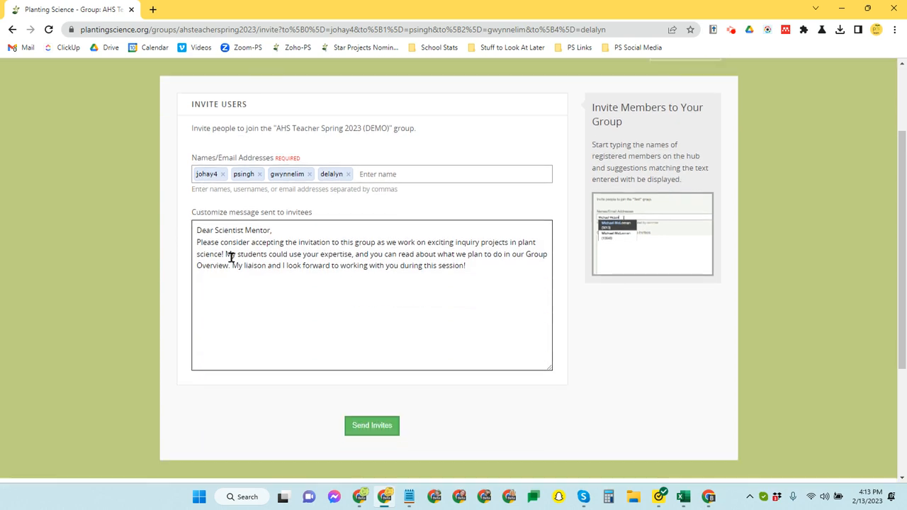
{"action": "mouse_move", "coordinate": [357, 286]}
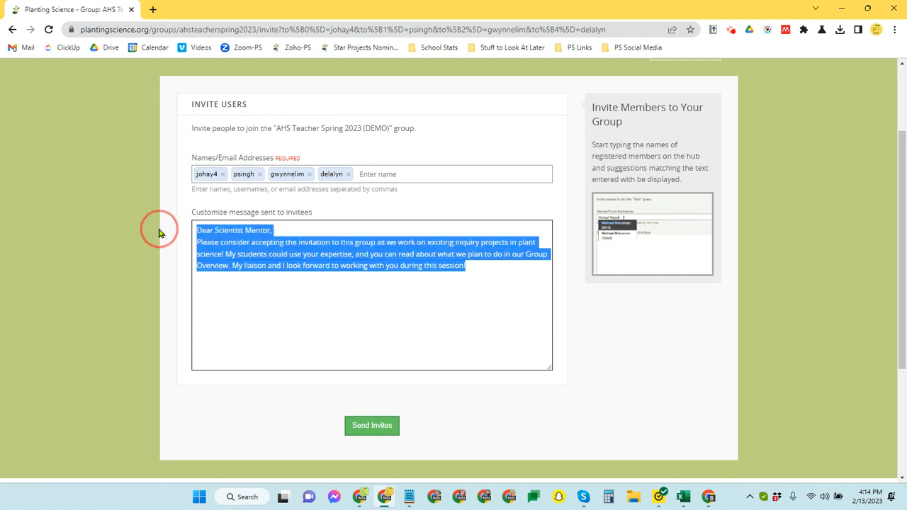
{"action": "mouse_move", "coordinate": [381, 389]}
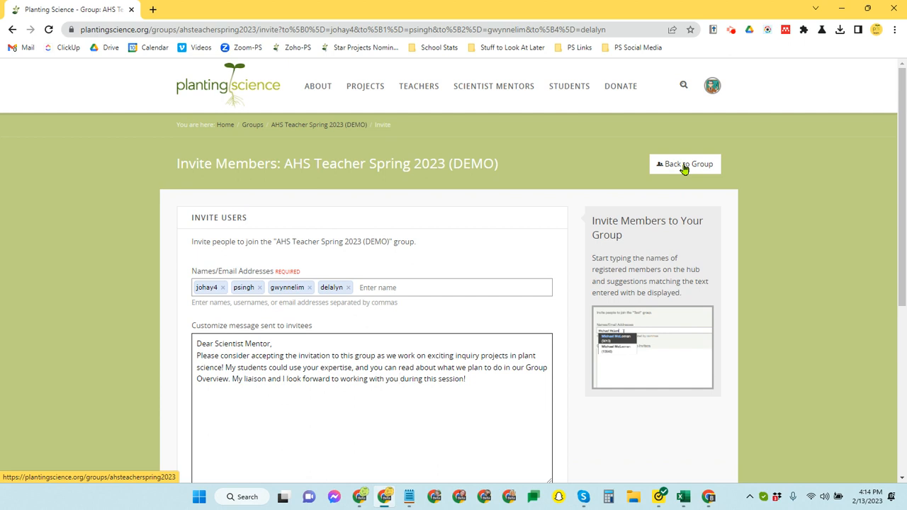
{"action": "left_click", "coordinate": [686, 165]}
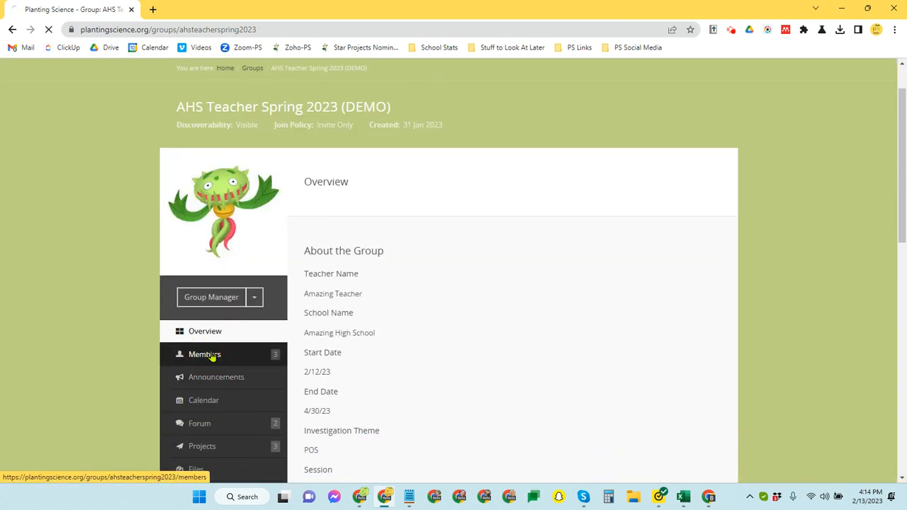
Step: From Members, start Invite Members and choose Invite others for a specific person
{"action": "left_click", "coordinate": [204, 355]}
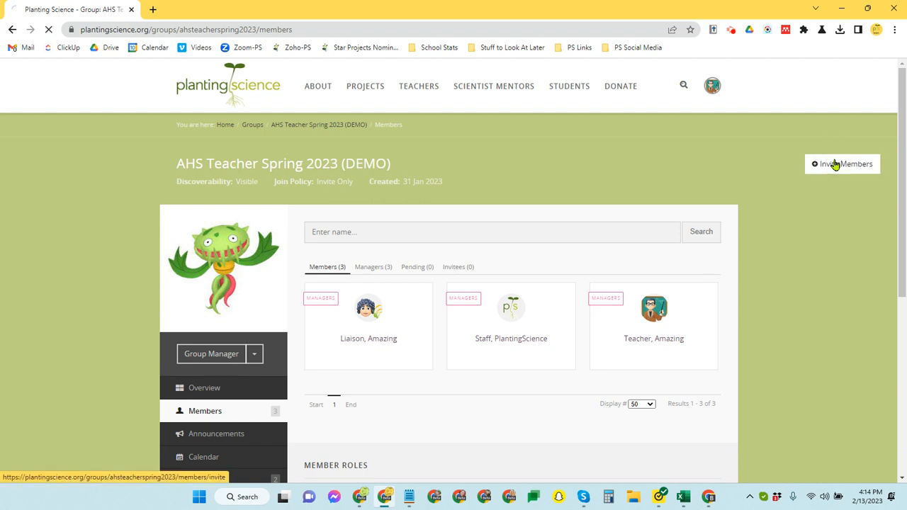
{"action": "left_click", "coordinate": [842, 165]}
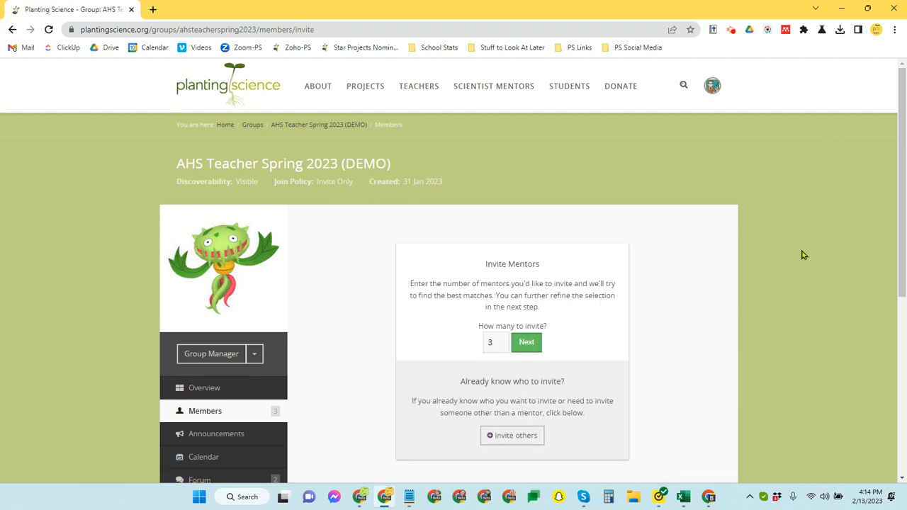
{"action": "mouse_move", "coordinate": [592, 332]}
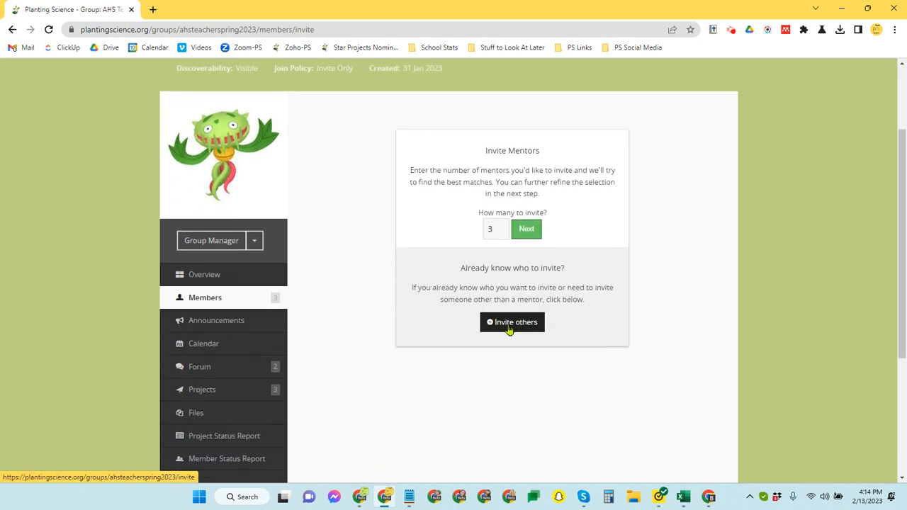
{"action": "left_click", "coordinate": [512, 321]}
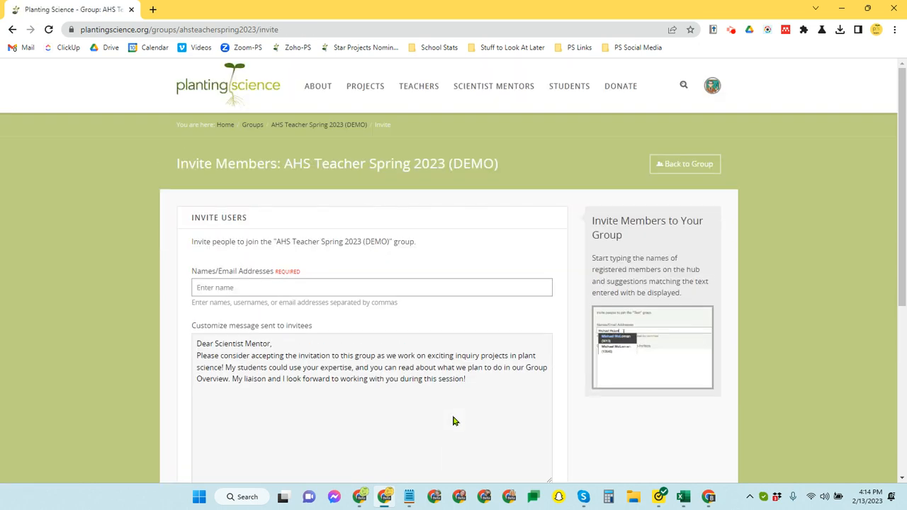
{"action": "mouse_move", "coordinate": [326, 277]}
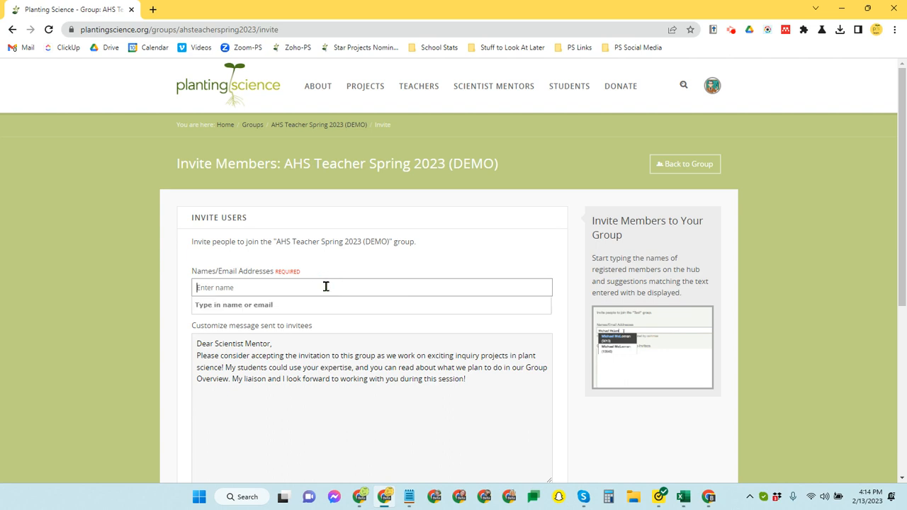
Step: Enter Amazing Mentor as invitee and send the invitation with the customized message
{"action": "type", "text": "Amazing"}
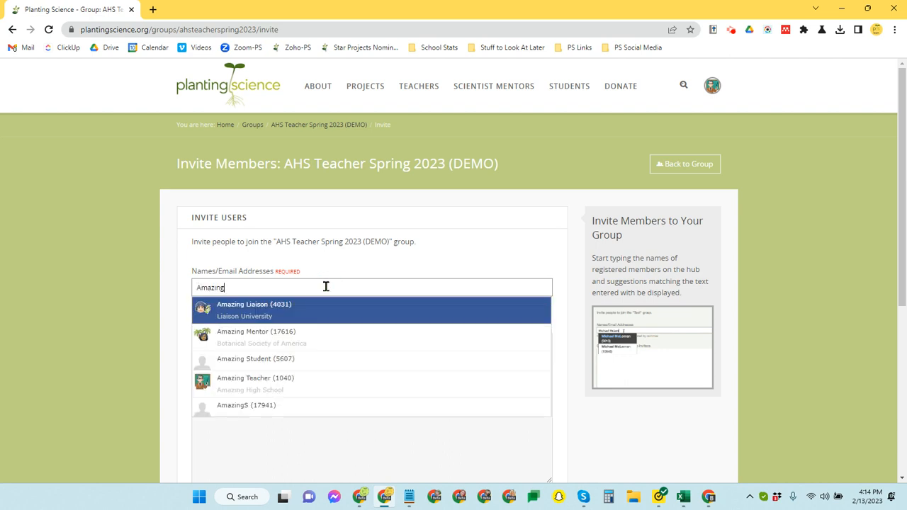
{"action": "mouse_move", "coordinate": [264, 346]}
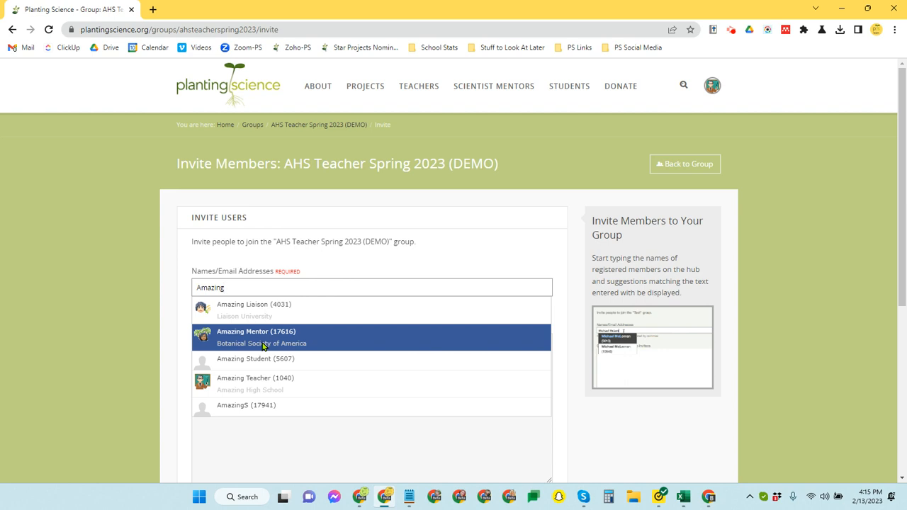
{"action": "left_click", "coordinate": [258, 337]}
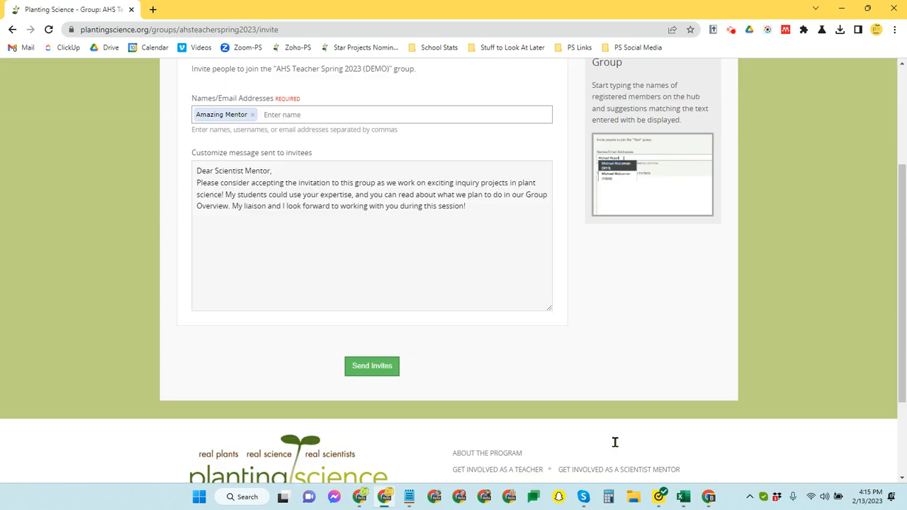
{"action": "left_click", "coordinate": [371, 366]}
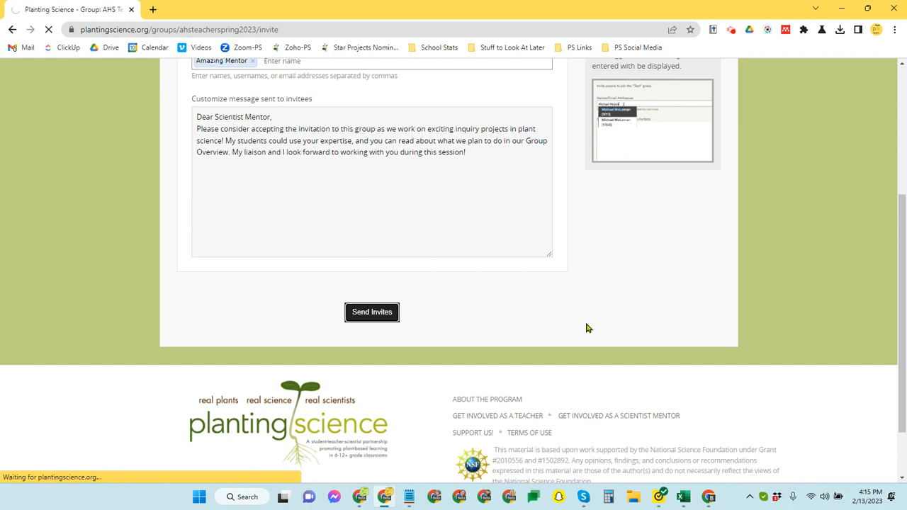
{"action": "left_click", "coordinate": [372, 311]}
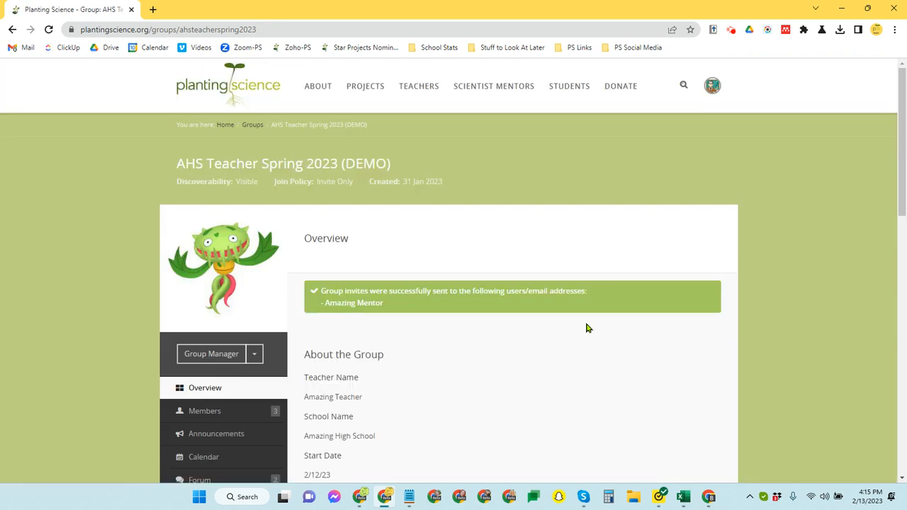
Step: Show the Invitees list with Amazing Mentor invited on 13 Feb 2023
{"action": "left_click", "coordinate": [204, 411]}
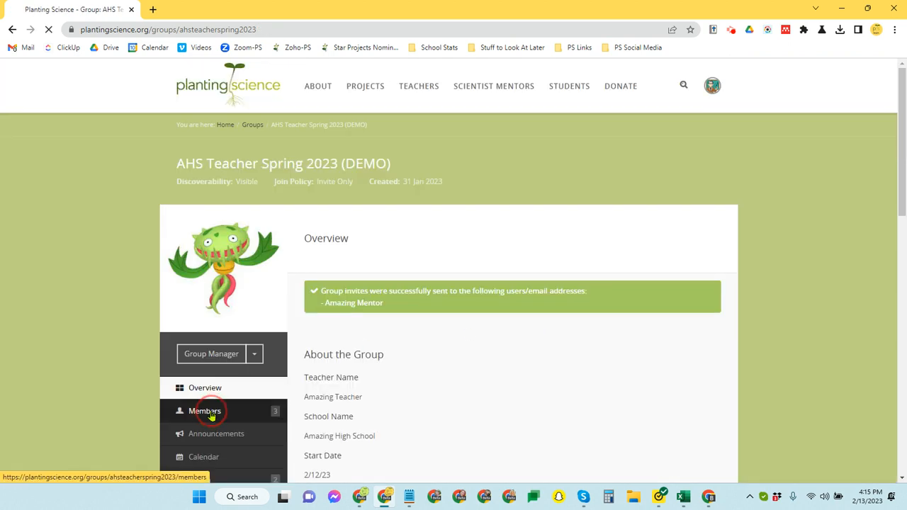
{"action": "left_click", "coordinate": [204, 411]}
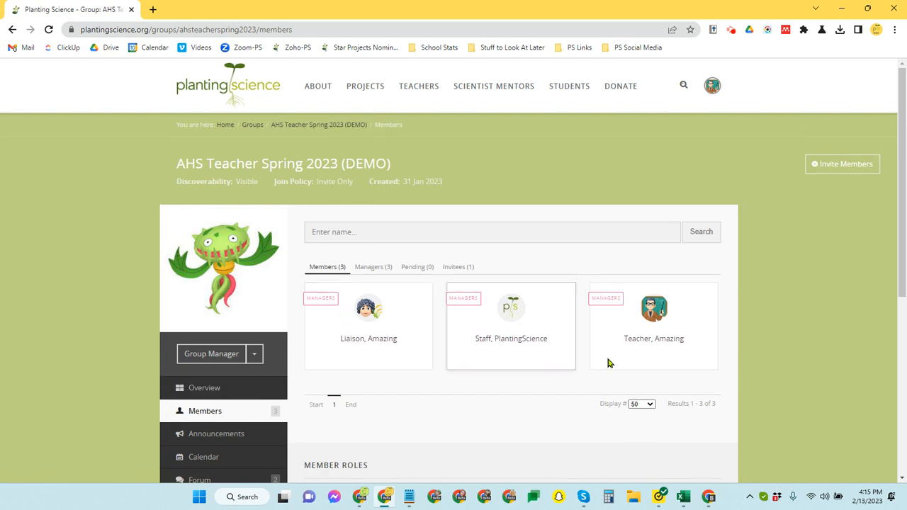
{"action": "mouse_move", "coordinate": [601, 286]}
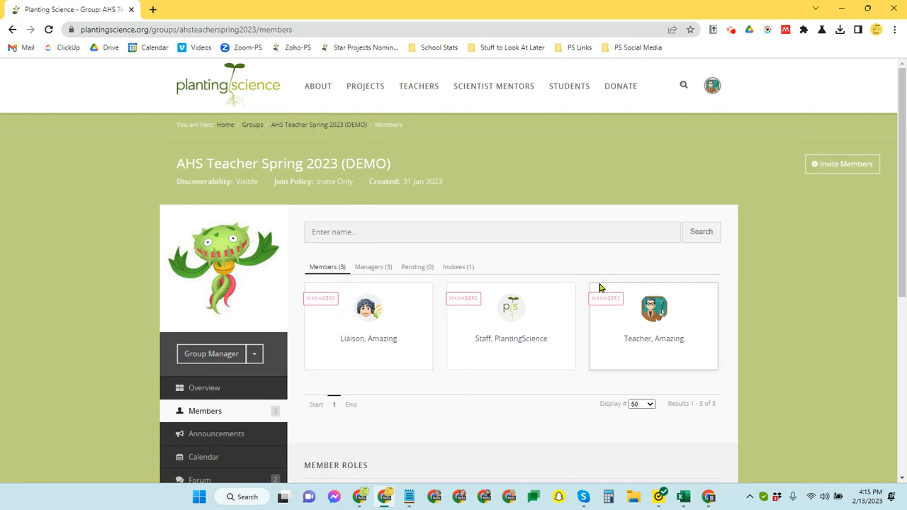
{"action": "mouse_move", "coordinate": [713, 325]}
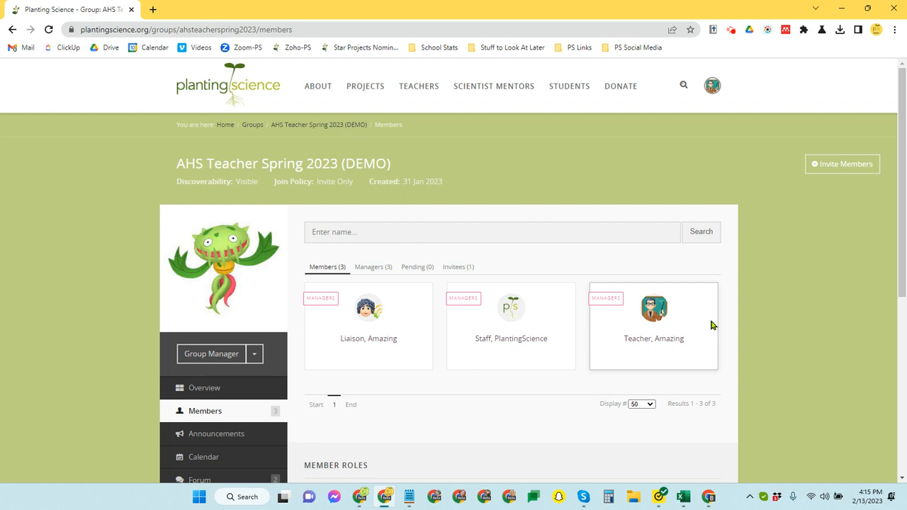
{"action": "mouse_move", "coordinate": [467, 275]}
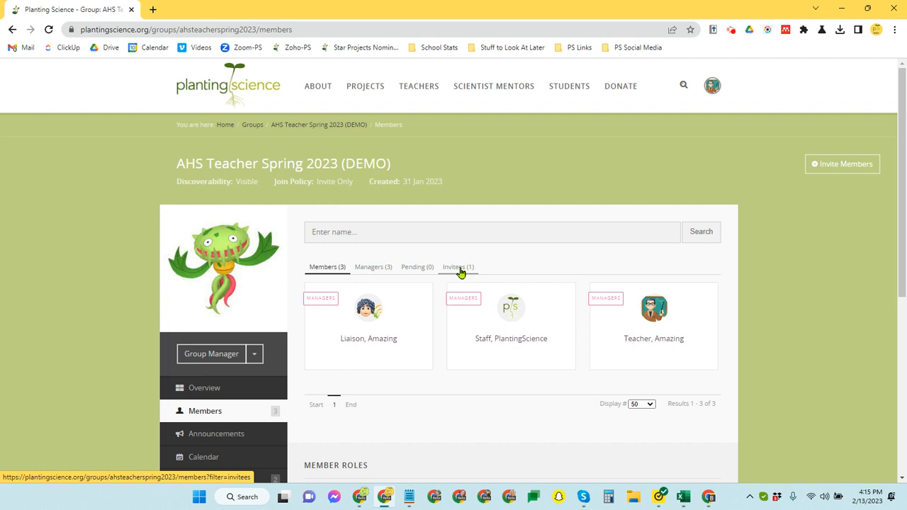
{"action": "left_click", "coordinate": [458, 266]}
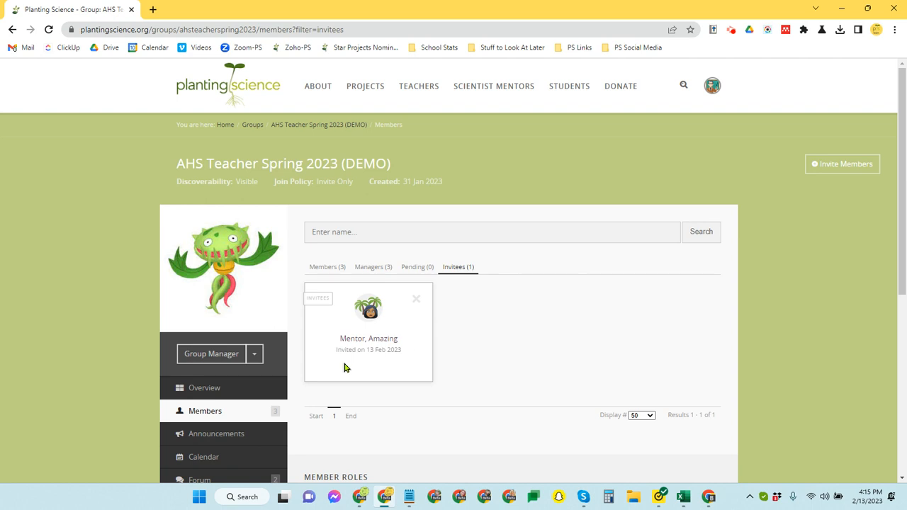
{"action": "mouse_move", "coordinate": [411, 368]}
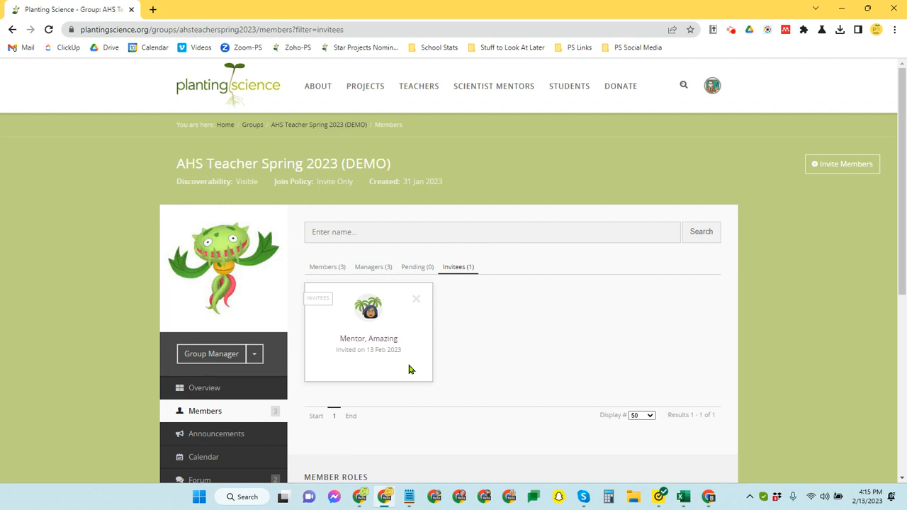
{"action": "mouse_move", "coordinate": [404, 358]}
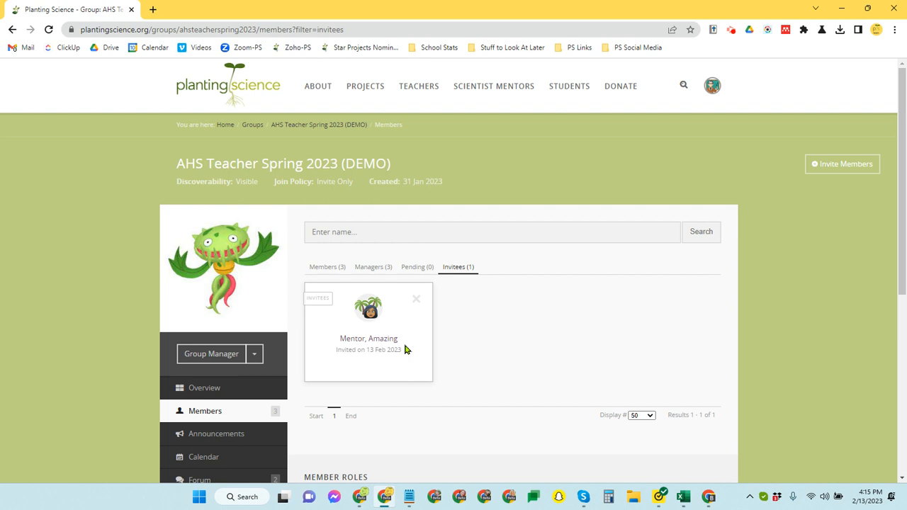
{"action": "mouse_move", "coordinate": [377, 369]}
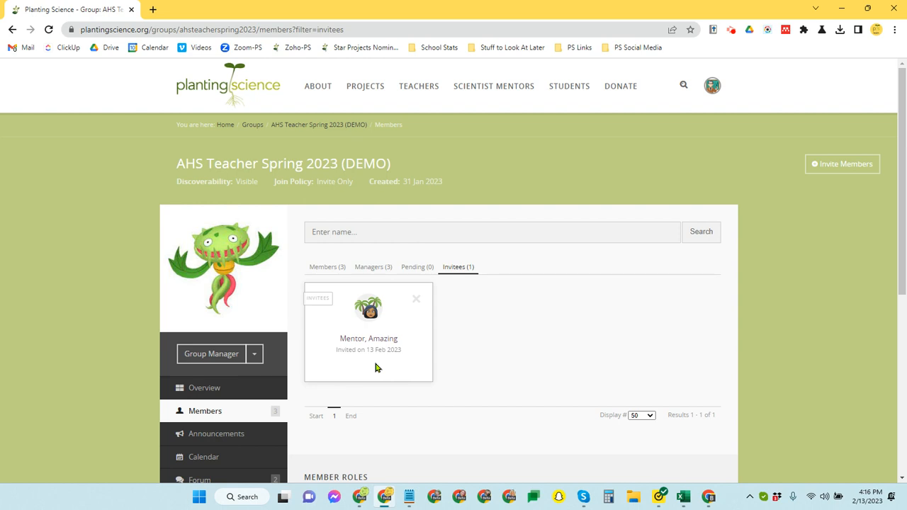
{"action": "mouse_move", "coordinate": [384, 374]}
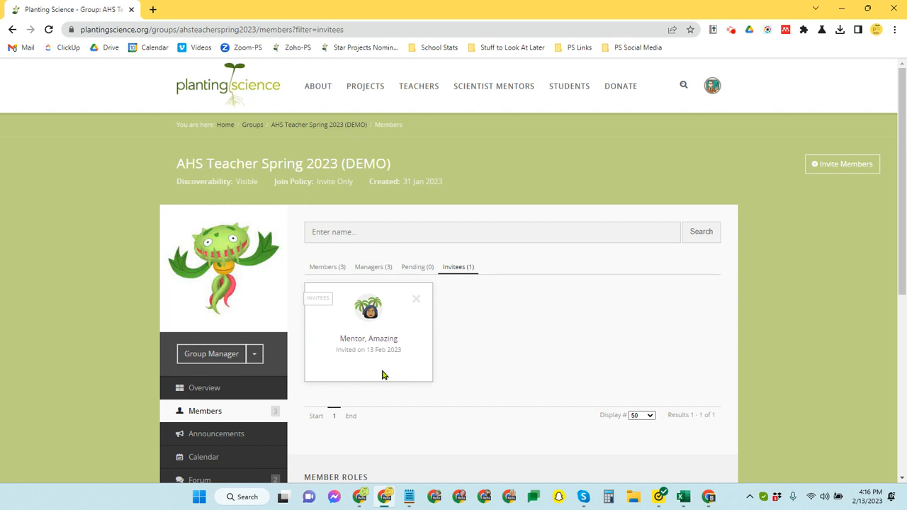
{"action": "mouse_move", "coordinate": [295, 380]}
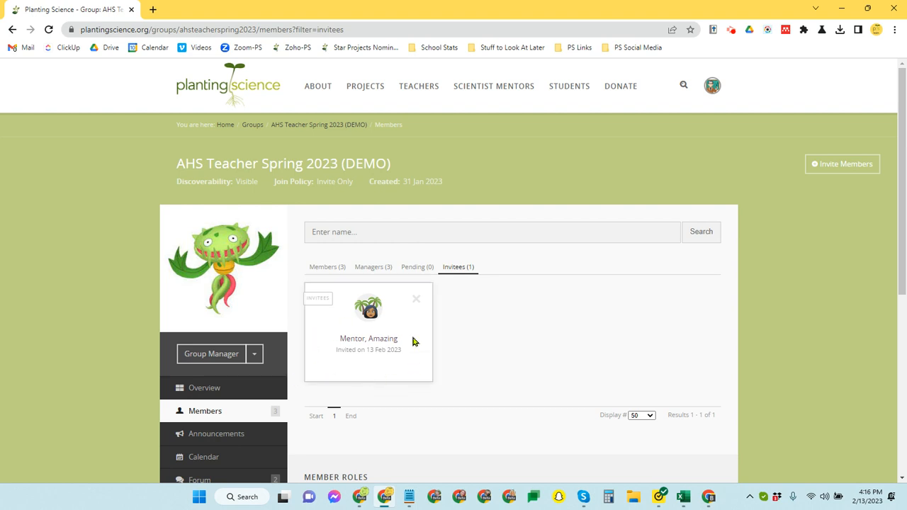
{"action": "mouse_move", "coordinate": [417, 300]}
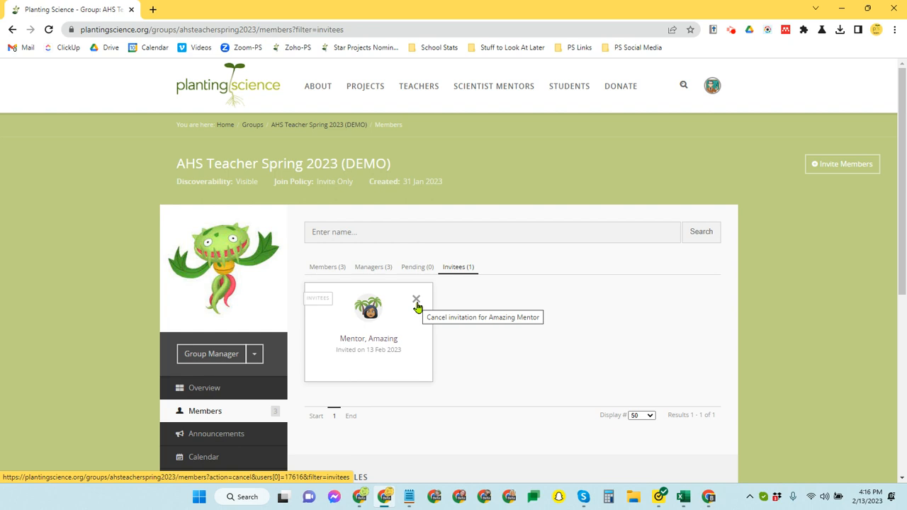
{"action": "mouse_move", "coordinate": [364, 496]}
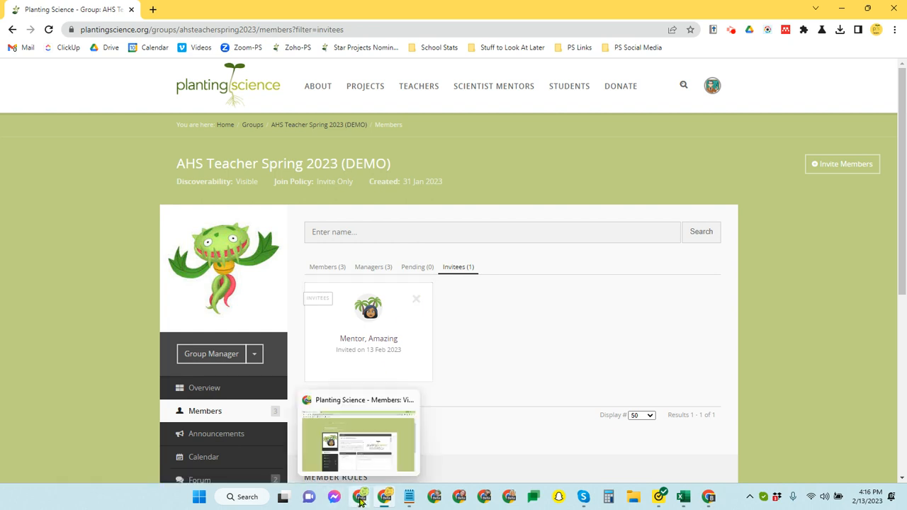
Step: In the mentor's window, Accept the AHS Teacher Spring 2023 (DEMO) invitation under My Groups
{"action": "left_click", "coordinate": [360, 496]}
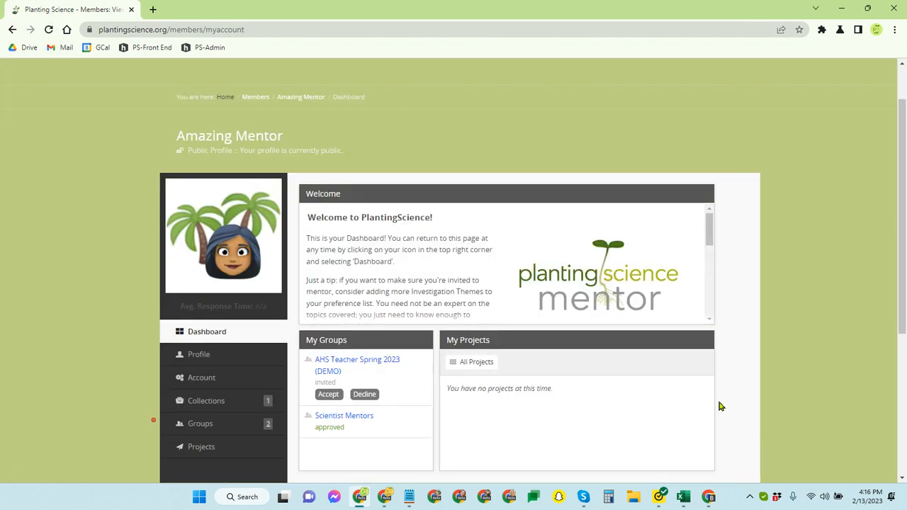
{"action": "scroll", "scroll_direction": "down", "scroll_amount": 3}
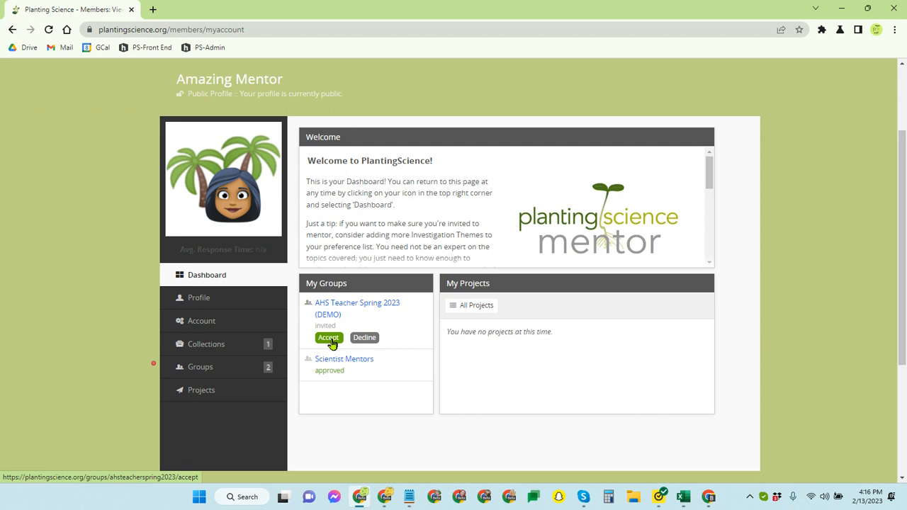
{"action": "left_click", "coordinate": [329, 337]}
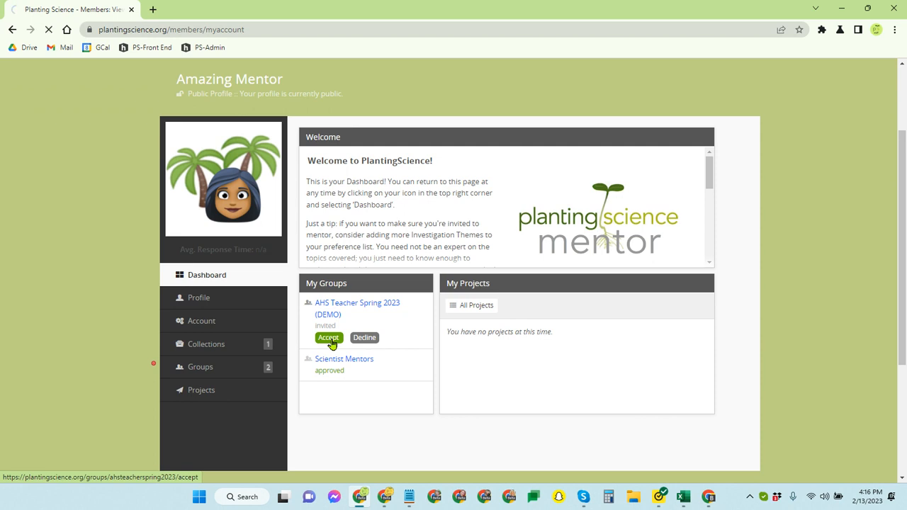
{"action": "left_click", "coordinate": [329, 338]}
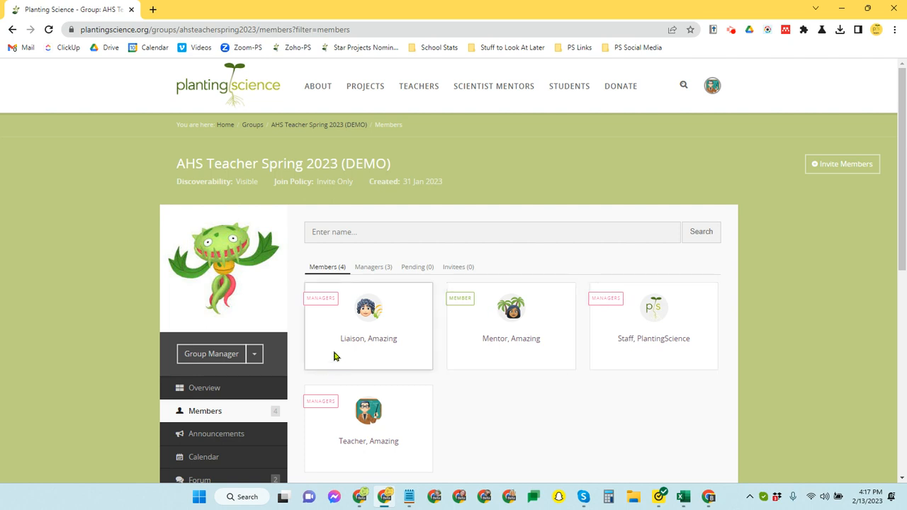
{"action": "mouse_move", "coordinate": [391, 442]}
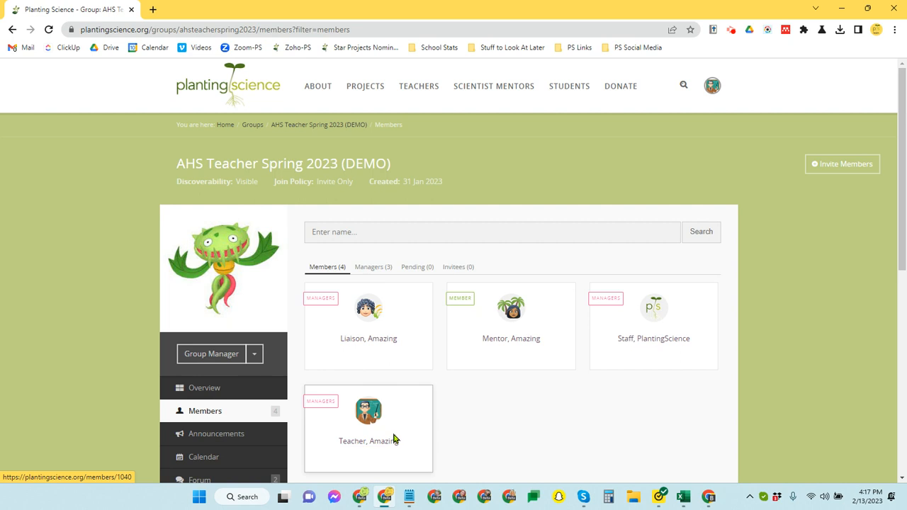
{"action": "mouse_move", "coordinate": [517, 347]}
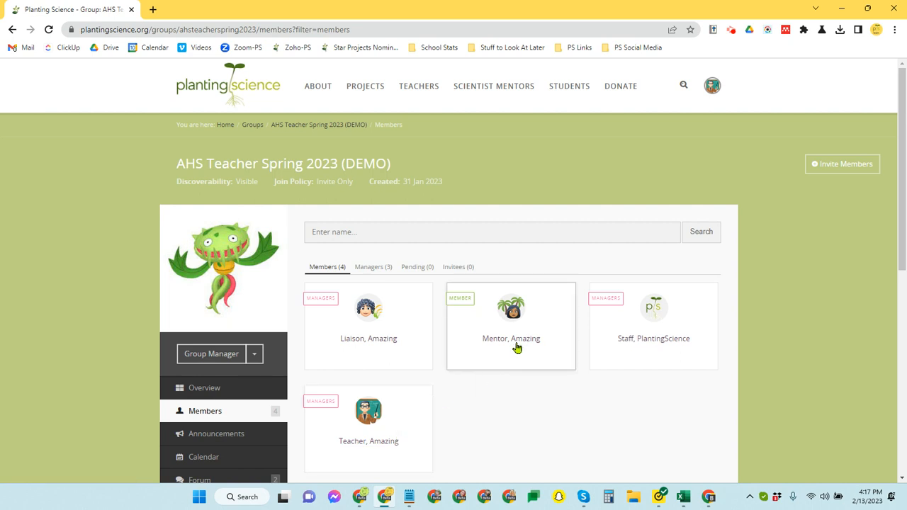
{"action": "mouse_move", "coordinate": [505, 341]}
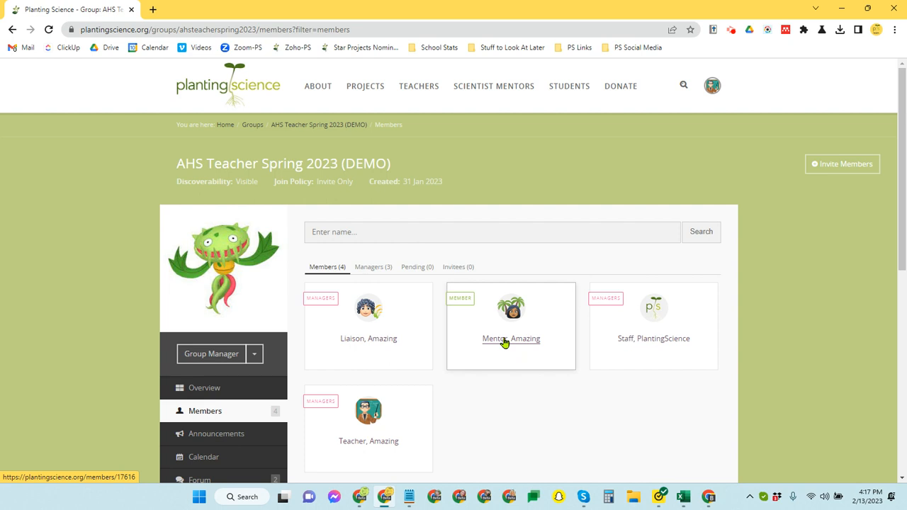
Step: Confirm Mentor, Amazing among the four members, revealing the Member Roles section below
{"action": "scroll", "scroll_direction": "down", "scroll_amount": 3}
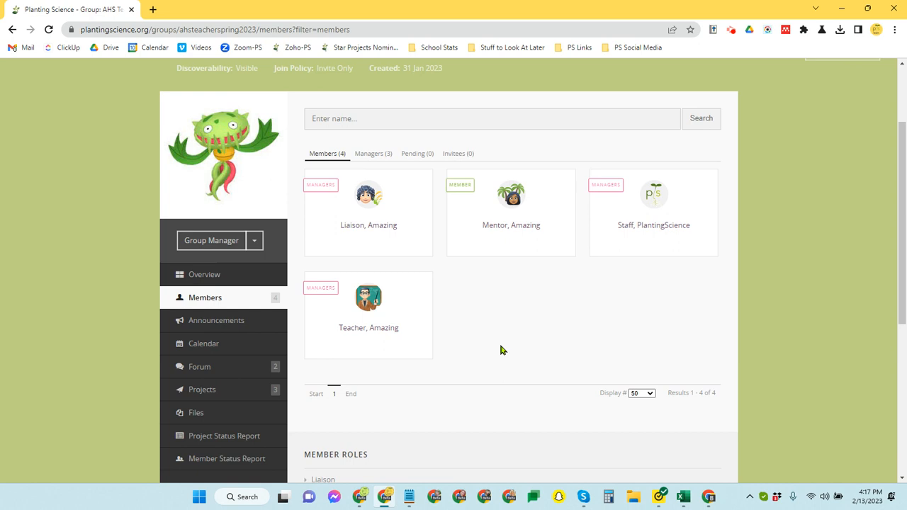
{"action": "mouse_move", "coordinate": [487, 252]}
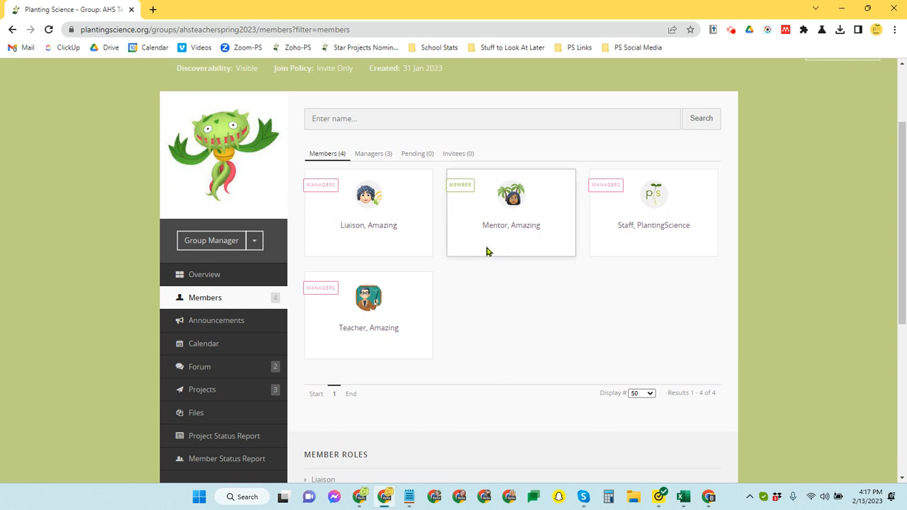
{"action": "mouse_move", "coordinate": [495, 254]}
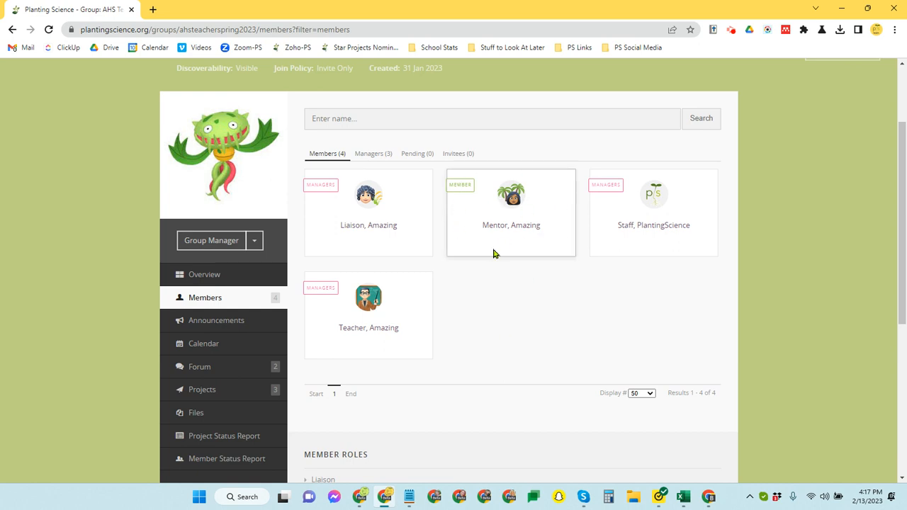
{"action": "mouse_move", "coordinate": [448, 309]}
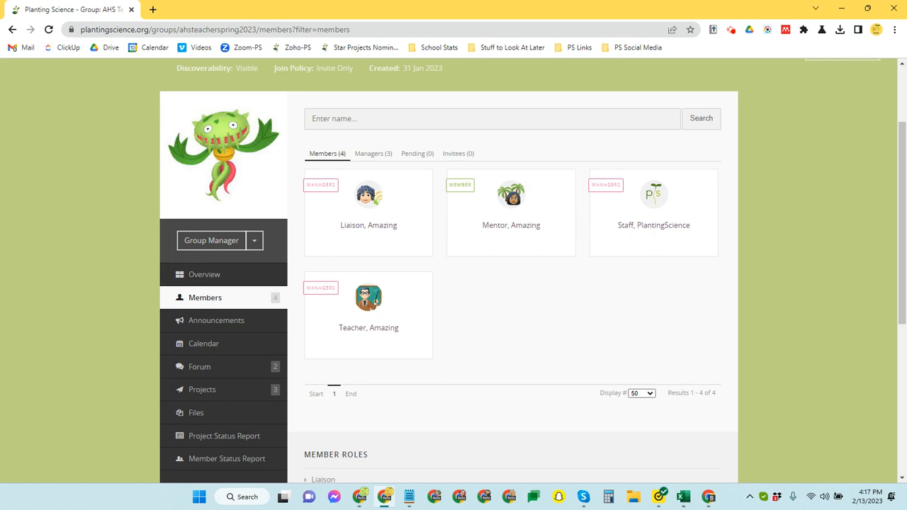
{"action": "mouse_move", "coordinate": [732, 39]}
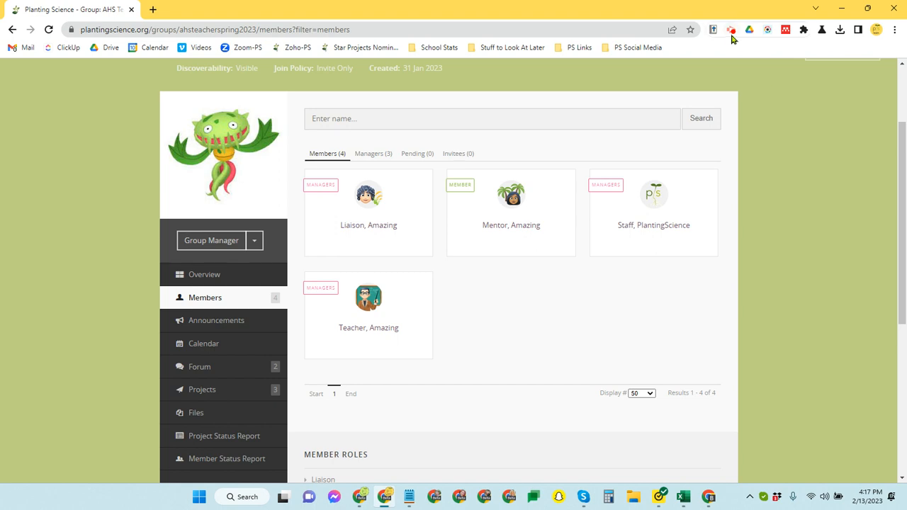